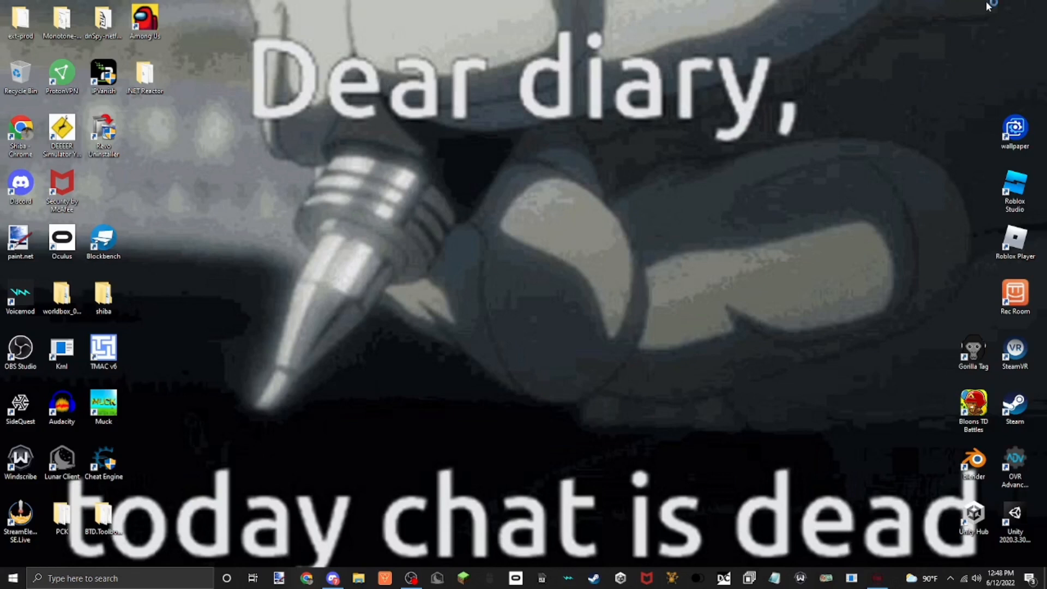
pyautogui.moveTo(990, 7)
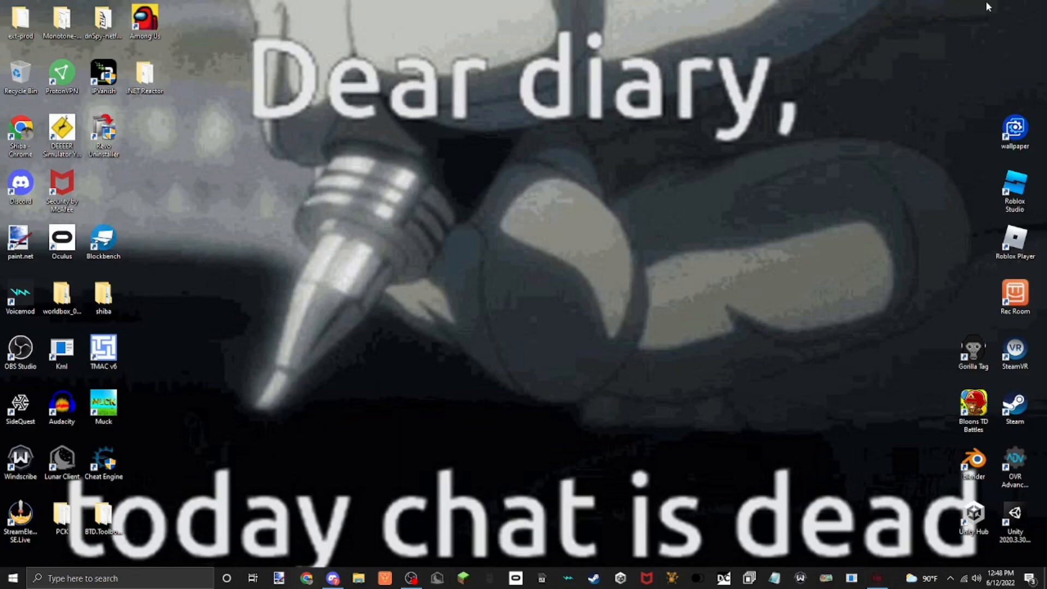
# Open the dnSpy GitHub repository's v6.1.8 release and download dnSpy-netframework.zip.
pyautogui.click(307, 578)
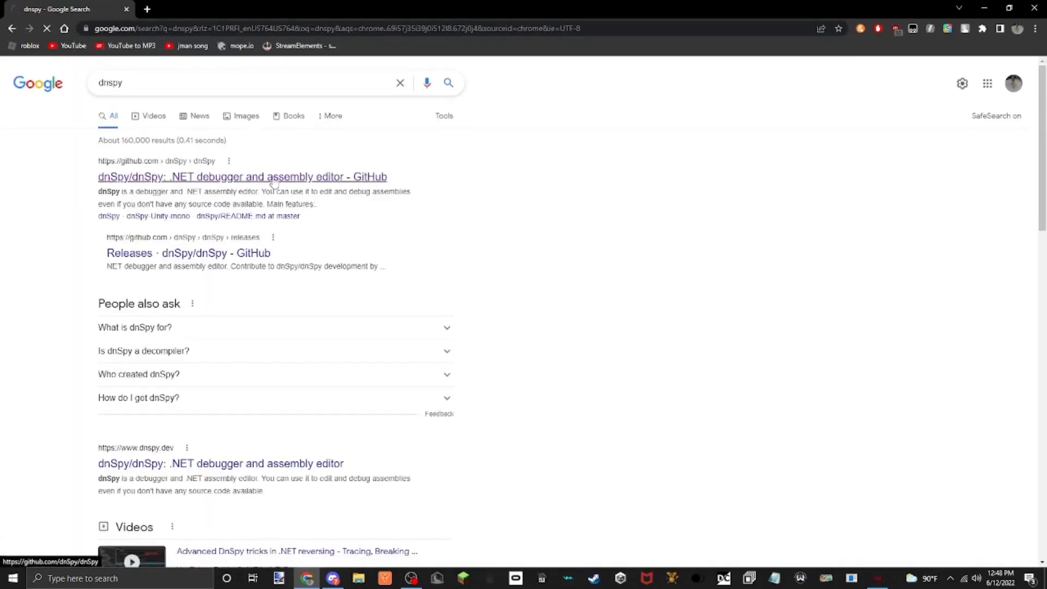
pyautogui.click(241, 176)
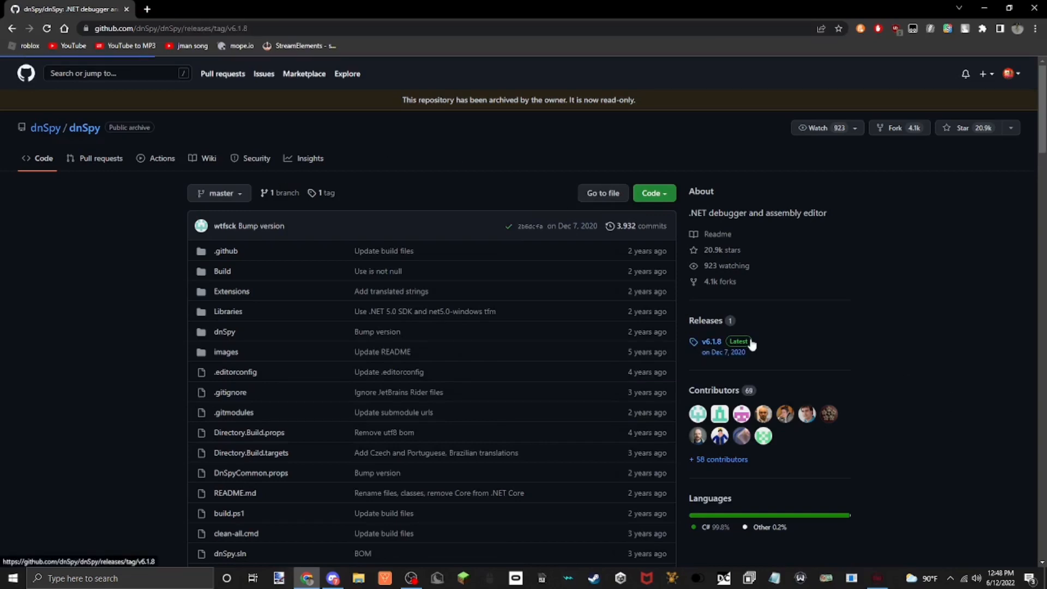
pyautogui.click(711, 341)
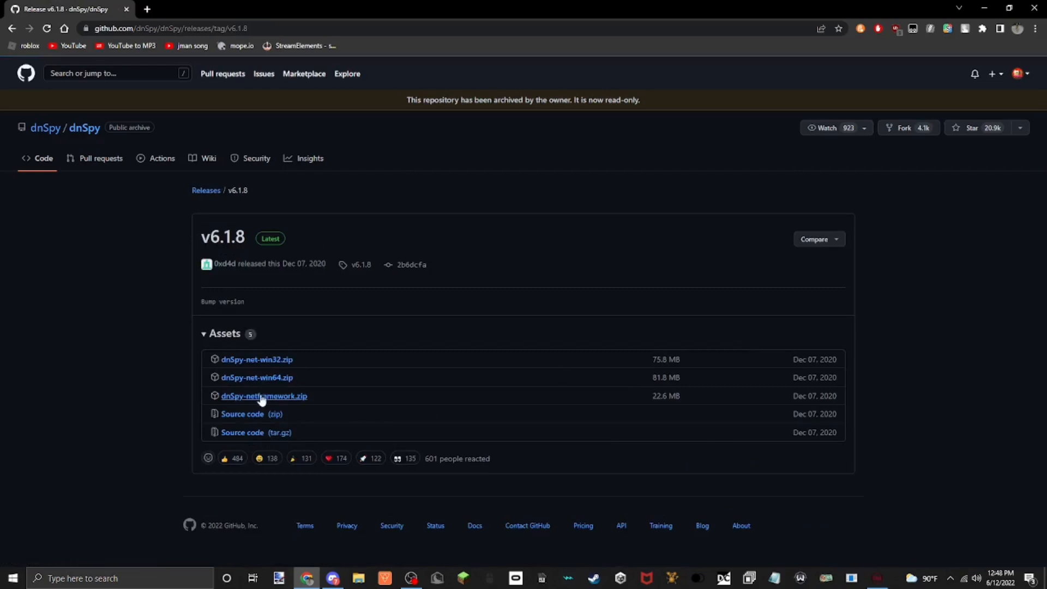
pyautogui.moveTo(261, 275)
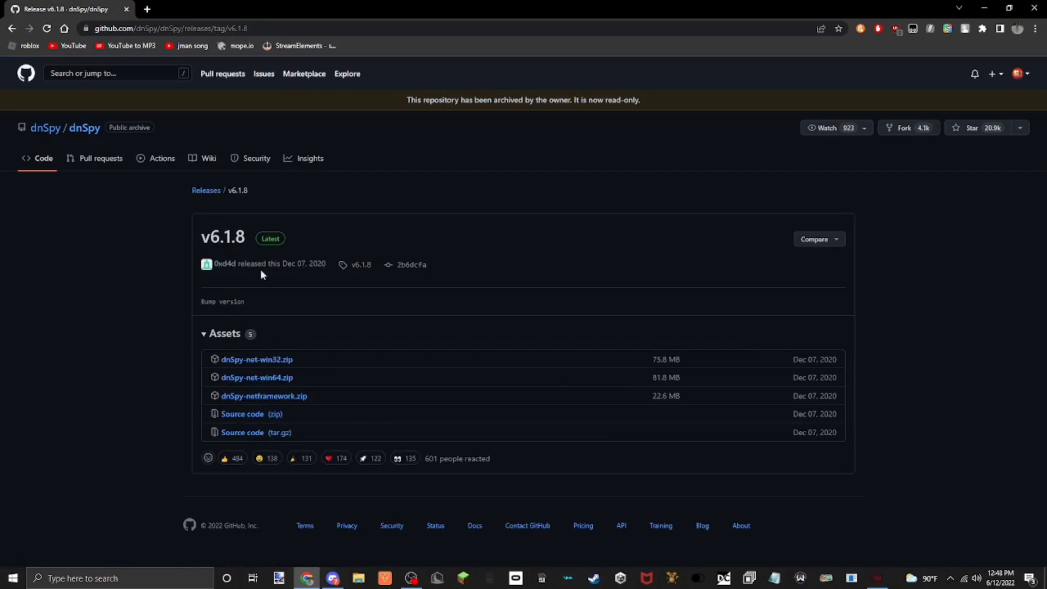
pyautogui.moveTo(257, 377)
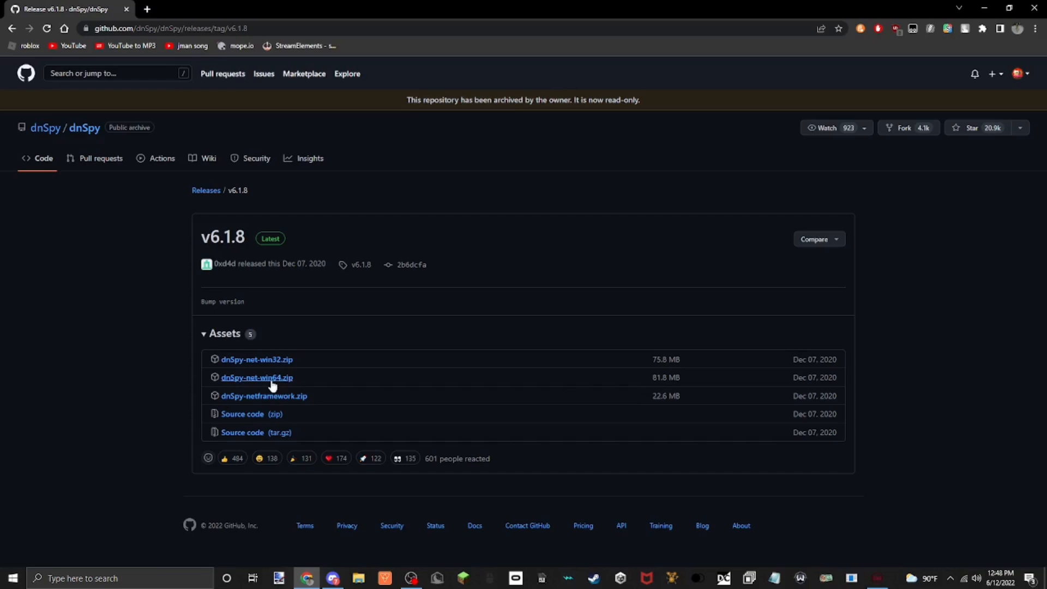
pyautogui.click(257, 378)
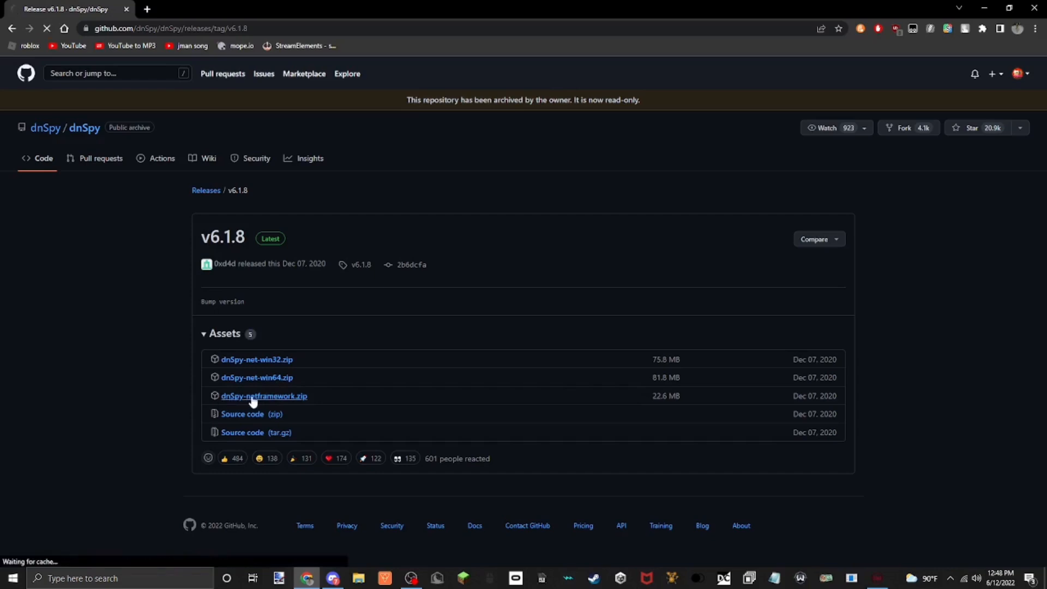
pyautogui.click(263, 395)
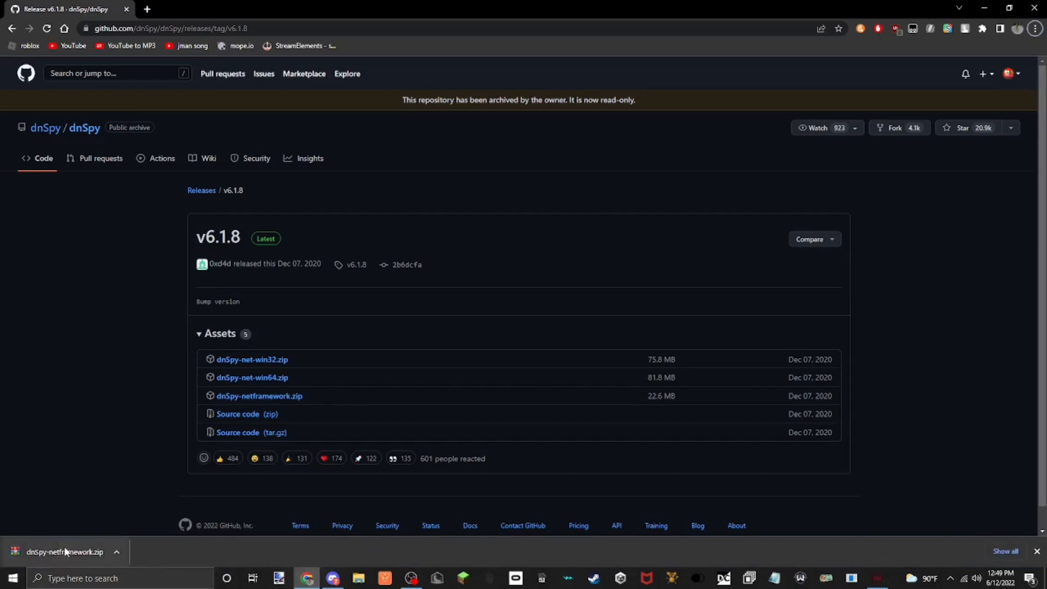
# Extract dnSpy-netframework.zip with WinRAR into Downloads\dnSpy-netframework.
pyautogui.click(65, 552)
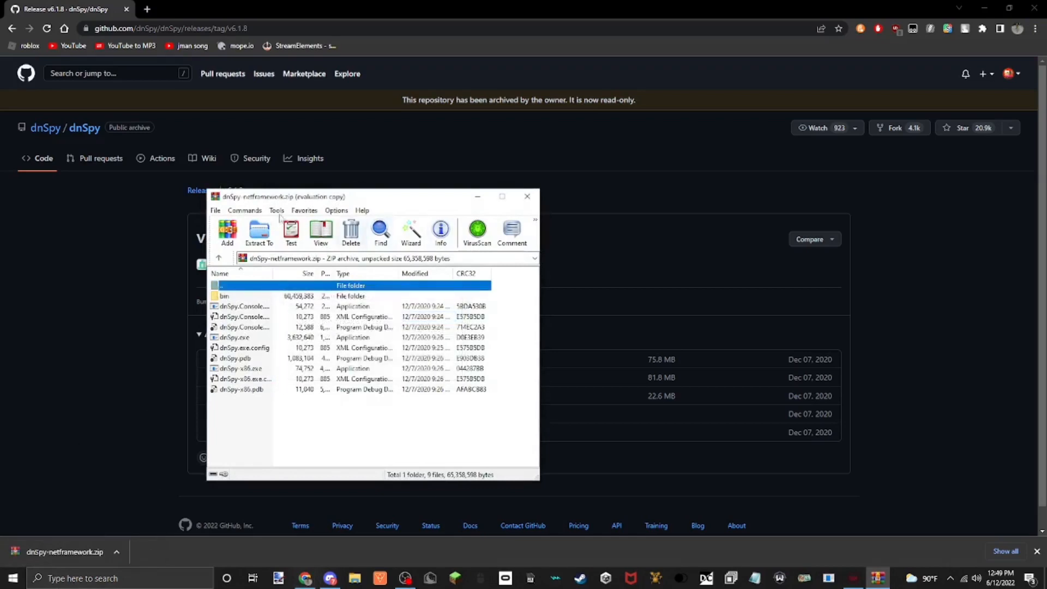
pyautogui.click(259, 232)
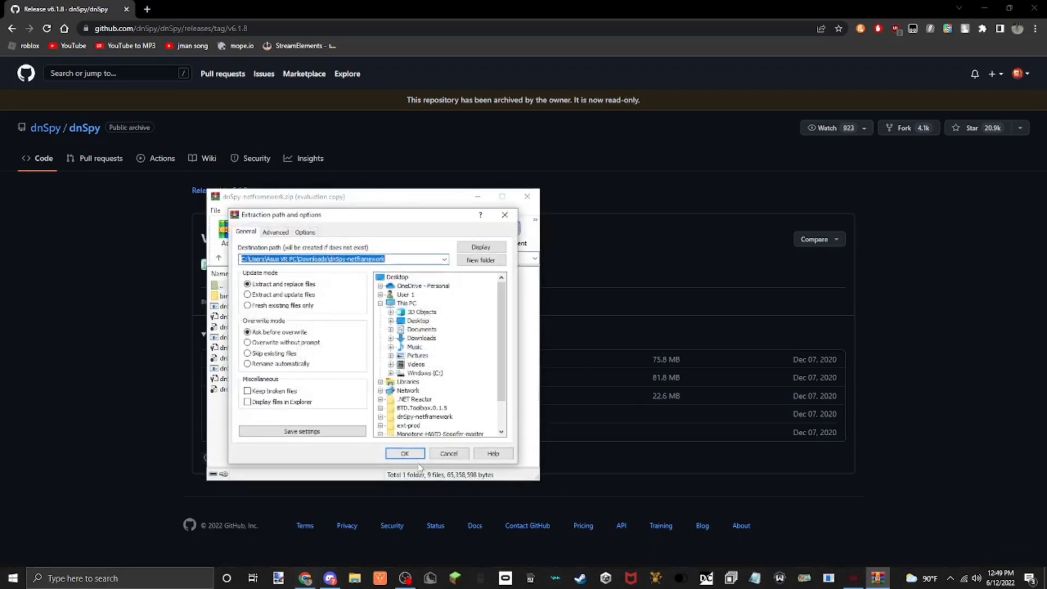
pyautogui.click(404, 453)
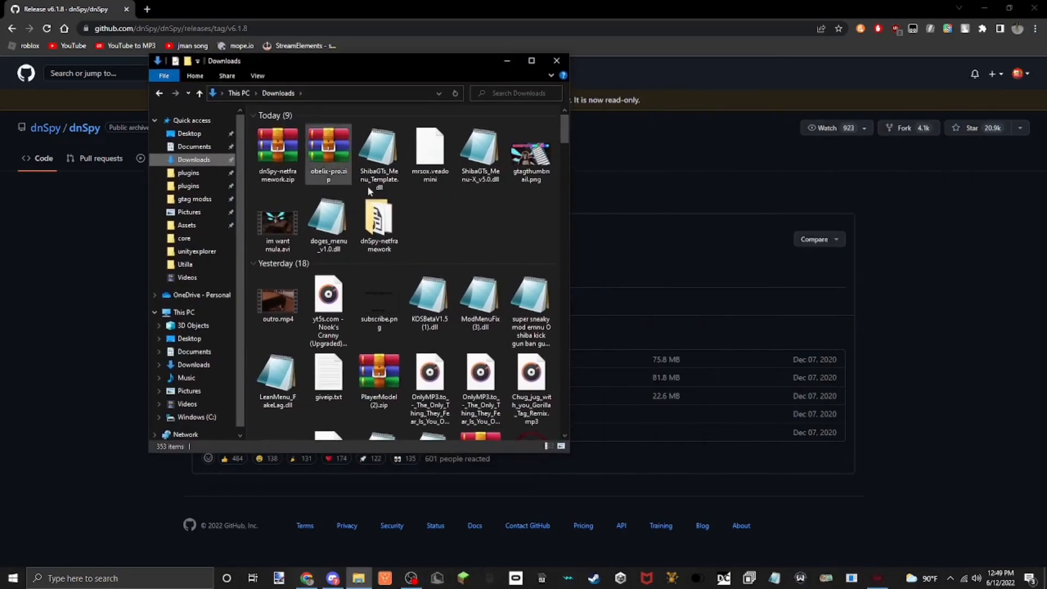
# Open the extracted dnSpy-netframework folder and launch dnSpy.exe.
pyautogui.doubleClick(379, 227)
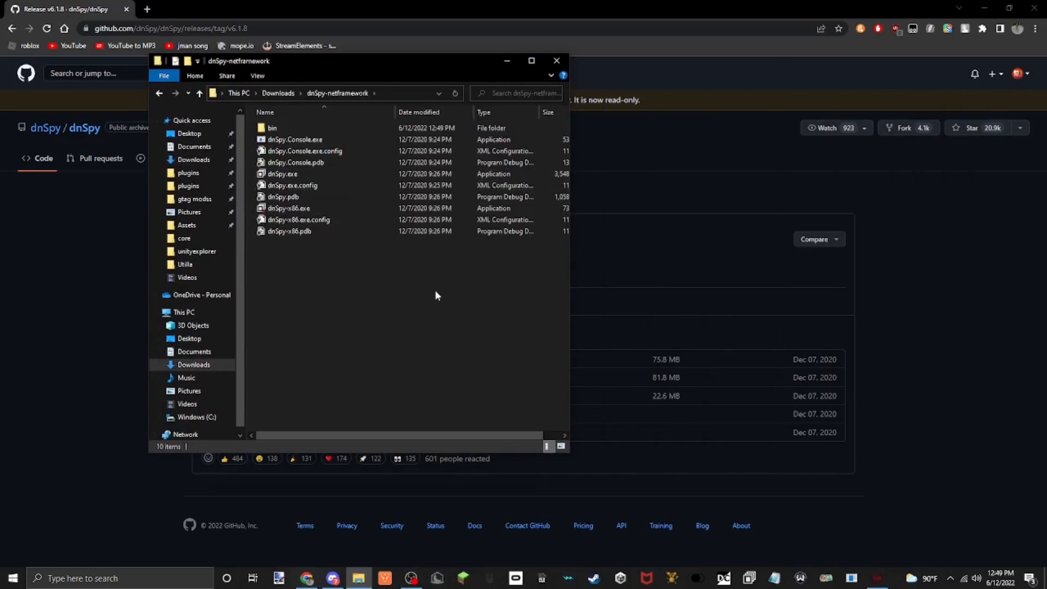
pyautogui.moveTo(334, 166)
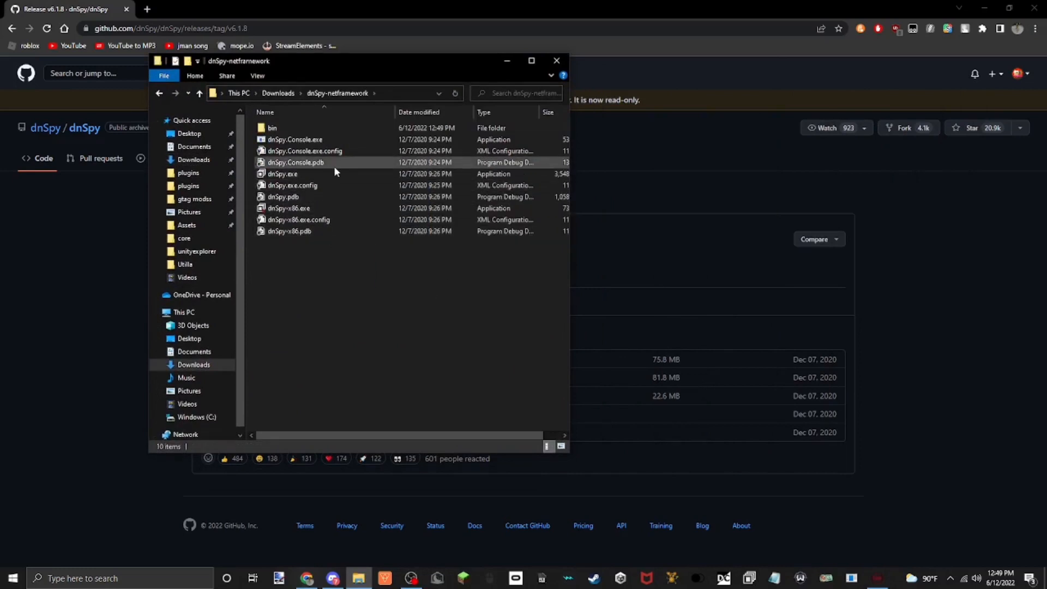
pyautogui.click(557, 60)
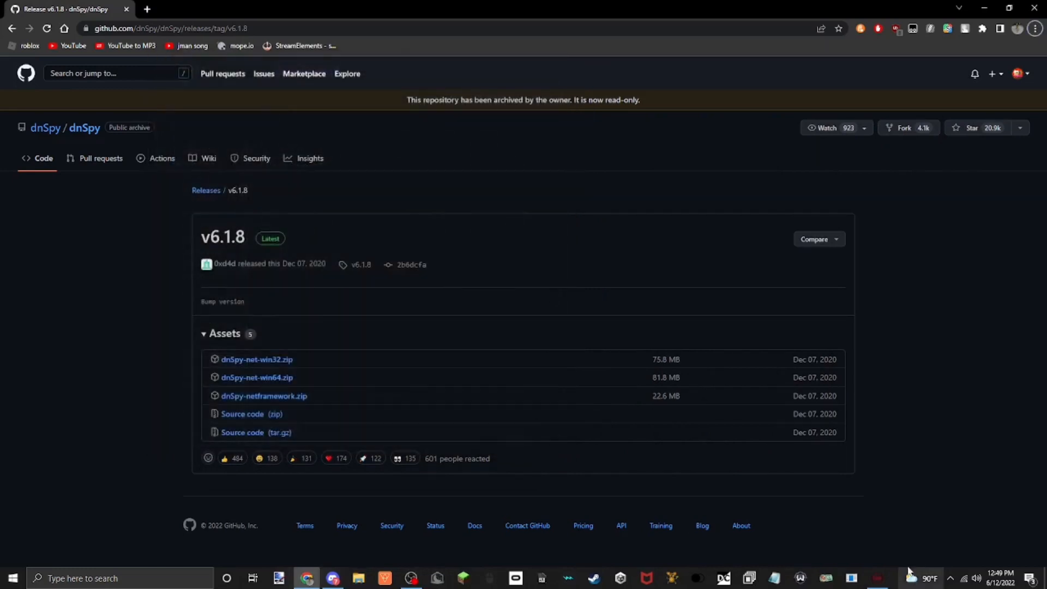
pyautogui.moveTo(661, 526)
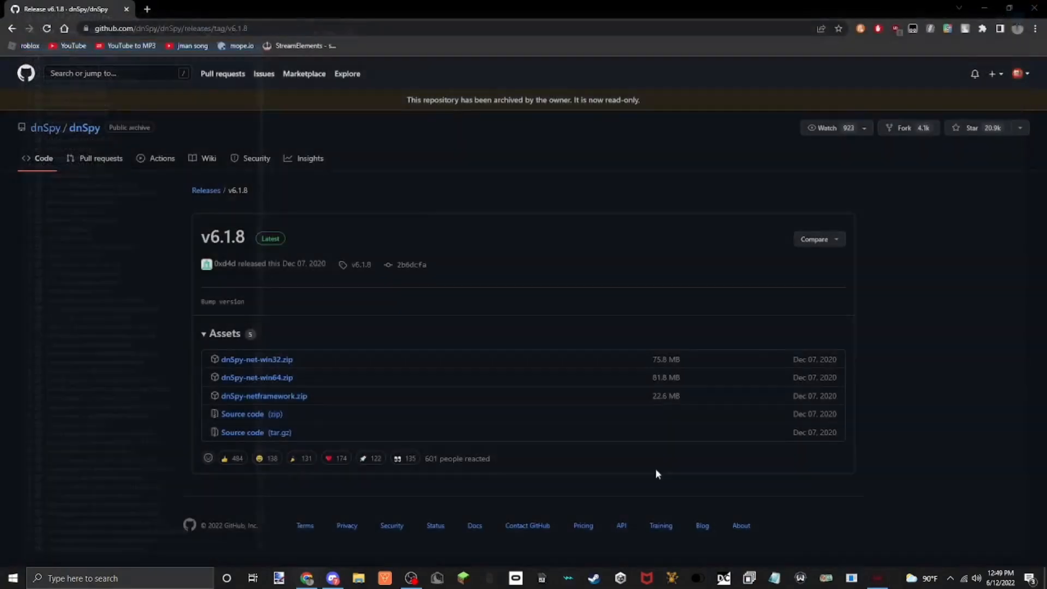
pyautogui.moveTo(598, 511)
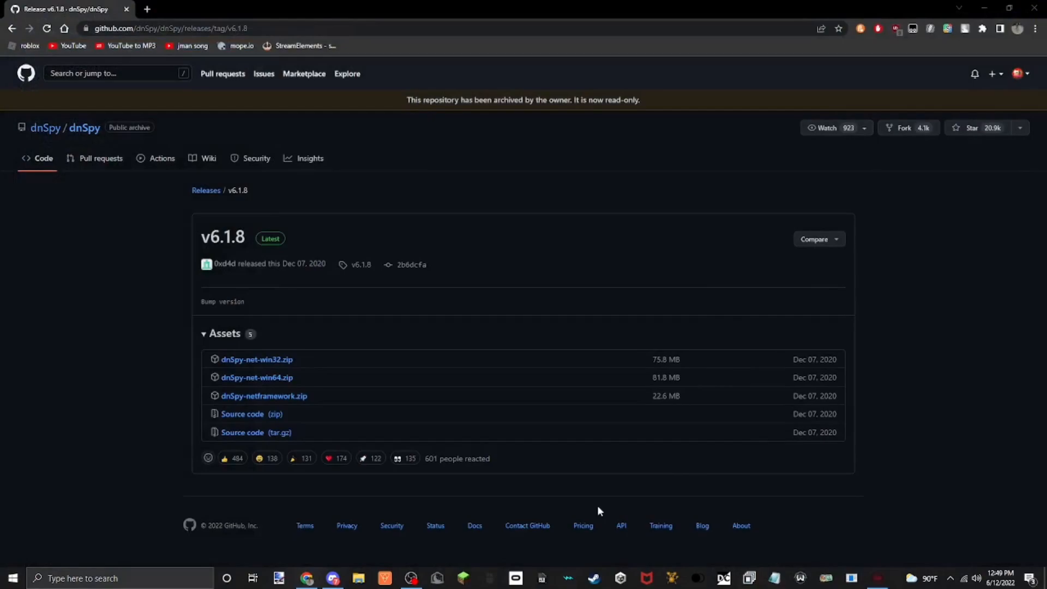
# Maximize the empty dnSpy v6.1.8 window and open its File menu.
pyautogui.click(749, 578)
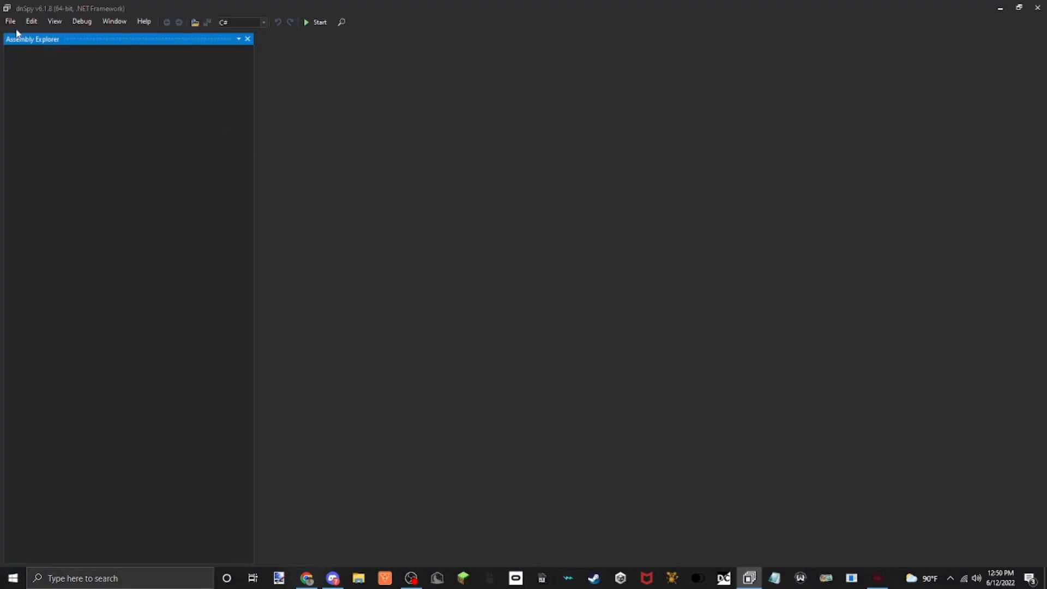
pyautogui.click(306, 579)
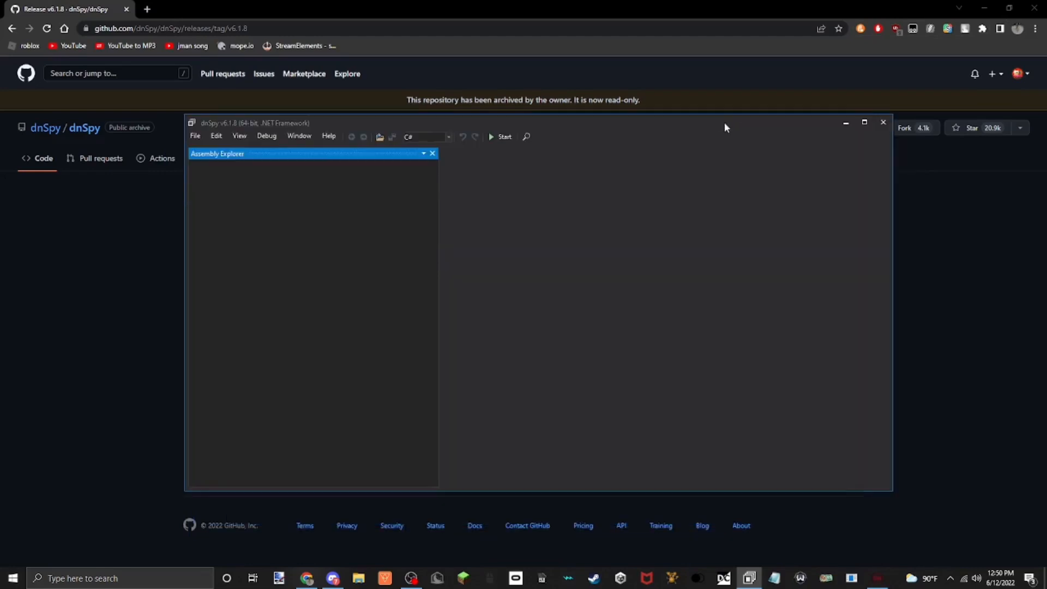
pyautogui.click(865, 122)
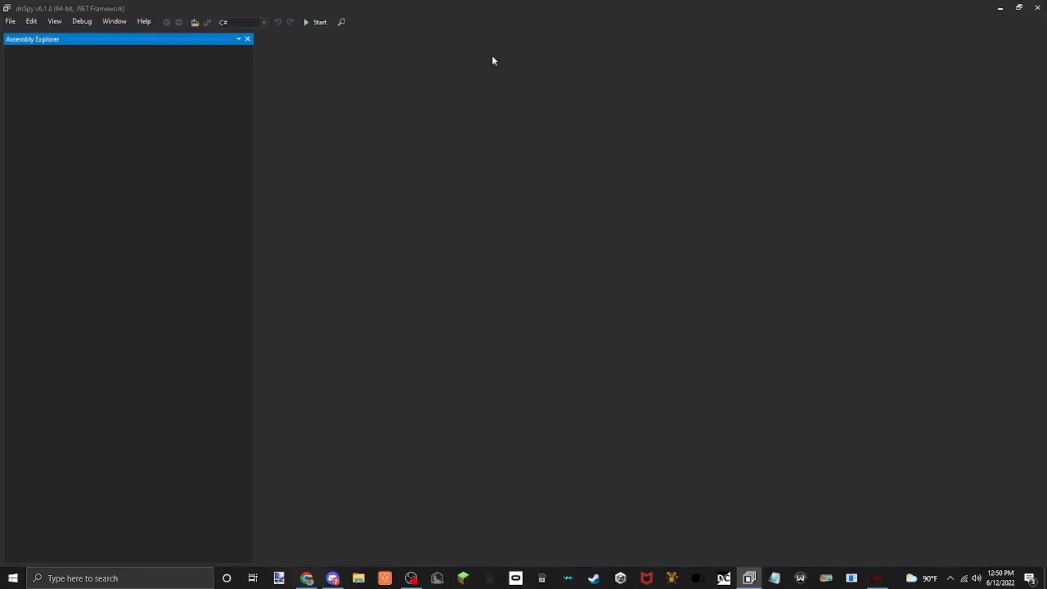
pyautogui.click(10, 20)
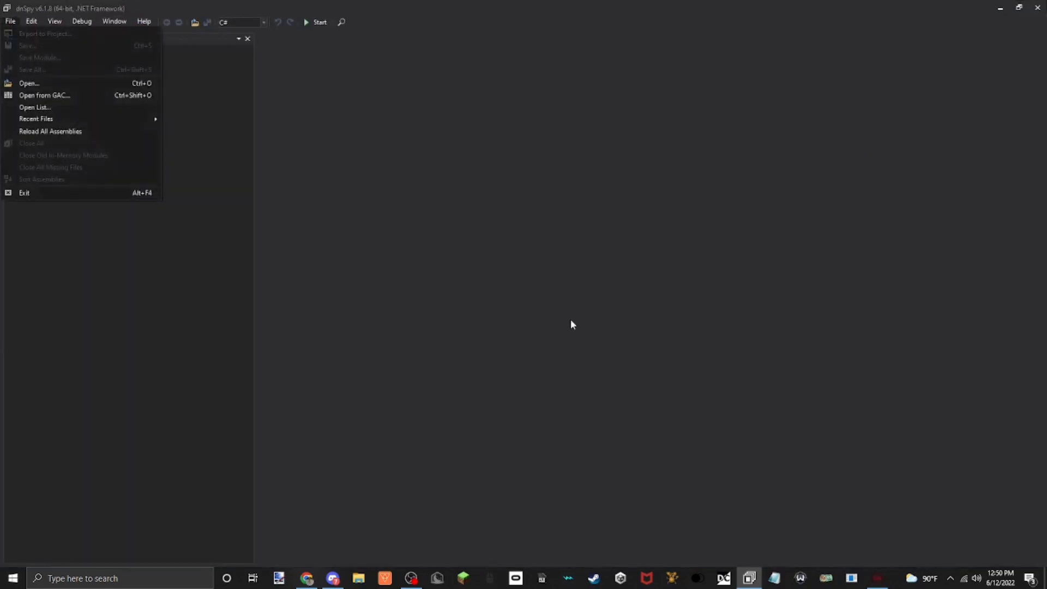
pyautogui.moveTo(43, 66)
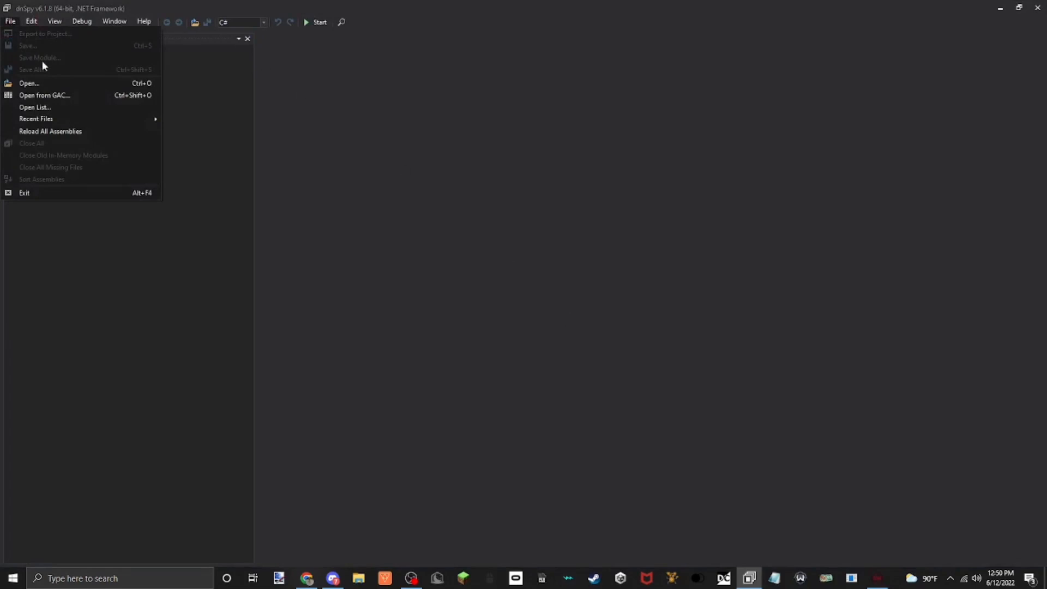
pyautogui.moveTo(85, 83)
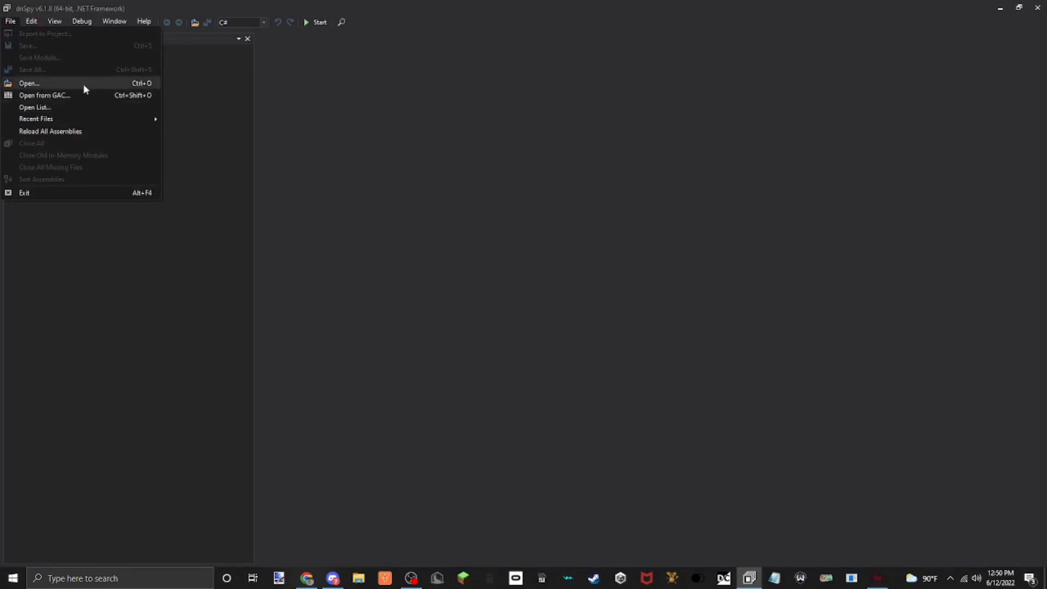
pyautogui.moveTo(64, 80)
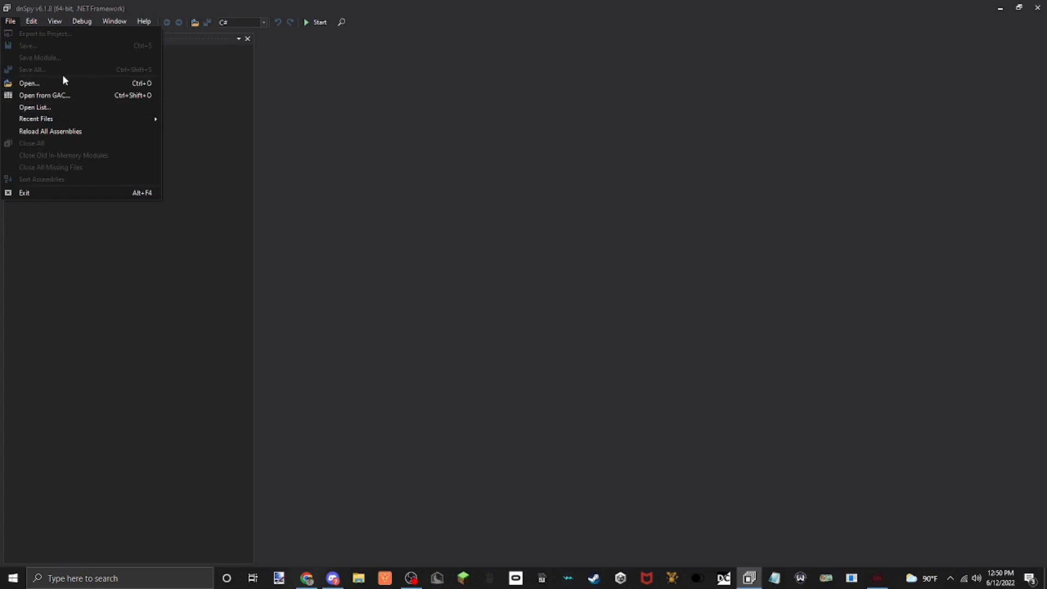
pyautogui.click(29, 83)
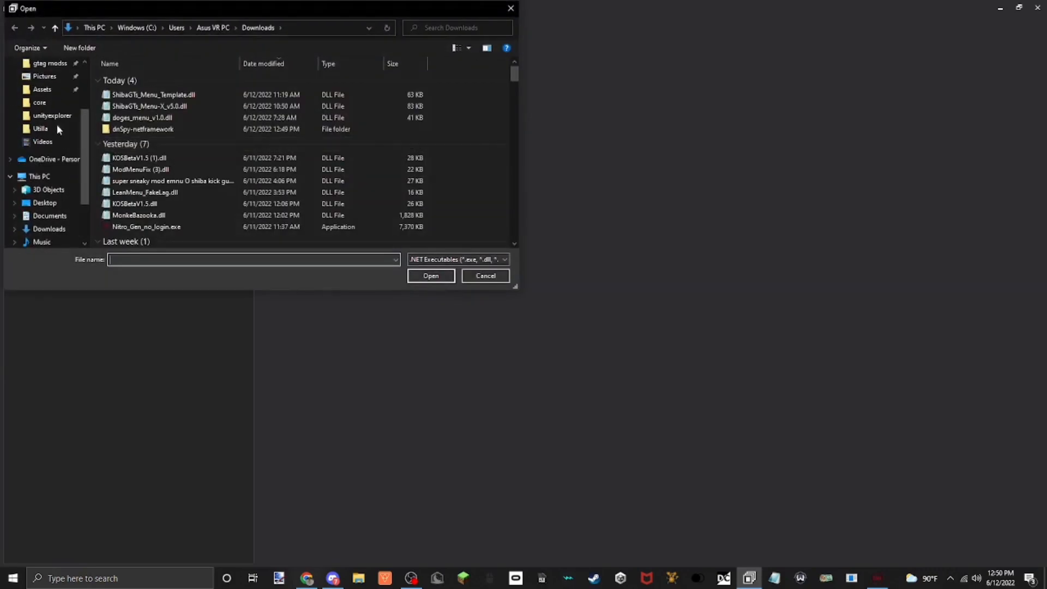
pyautogui.click(43, 63)
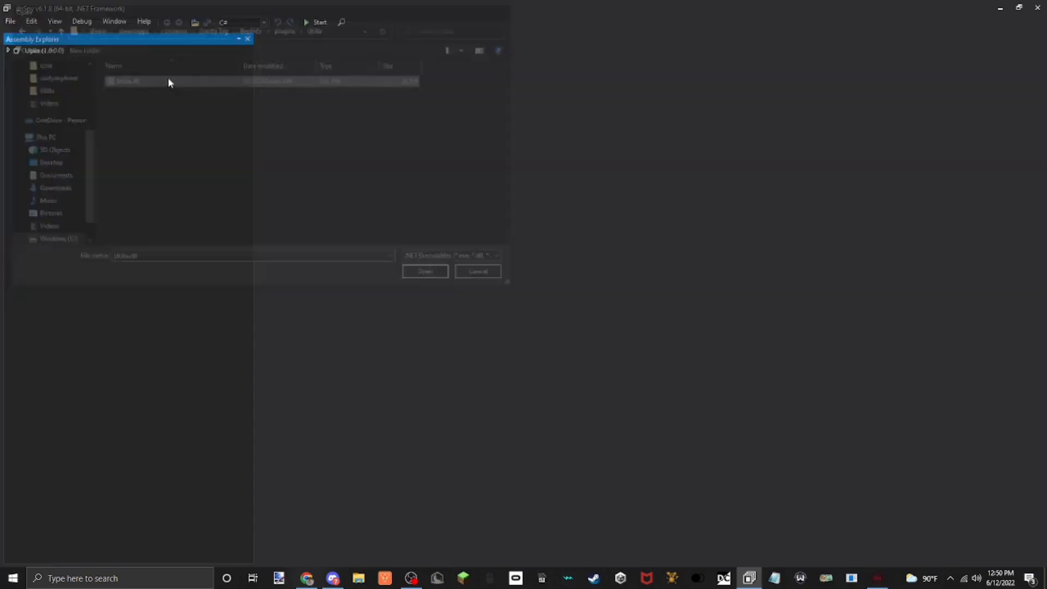
pyautogui.click(10, 21)
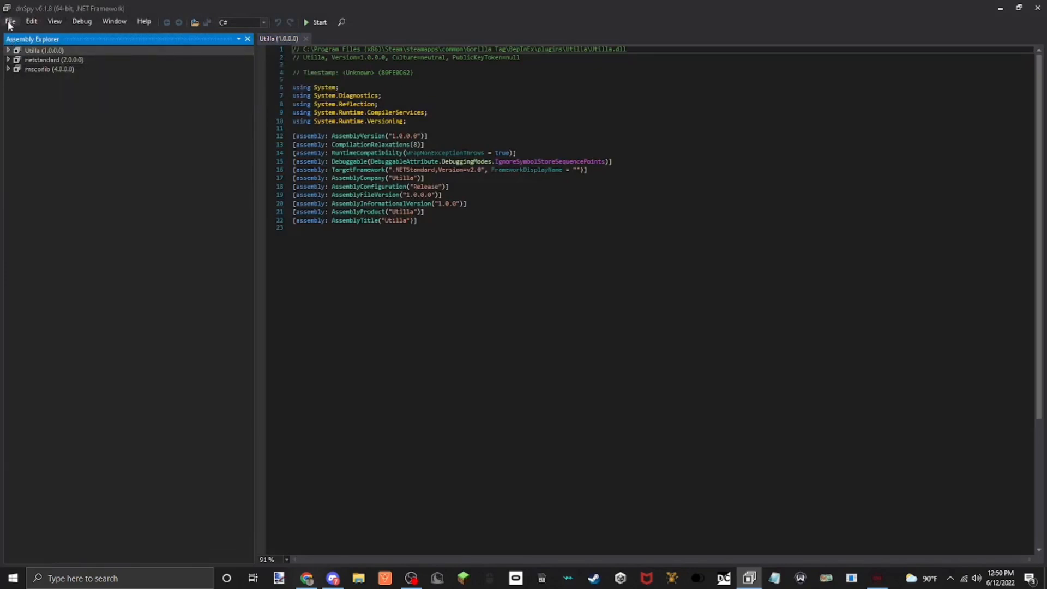
pyautogui.moveTo(112, 146)
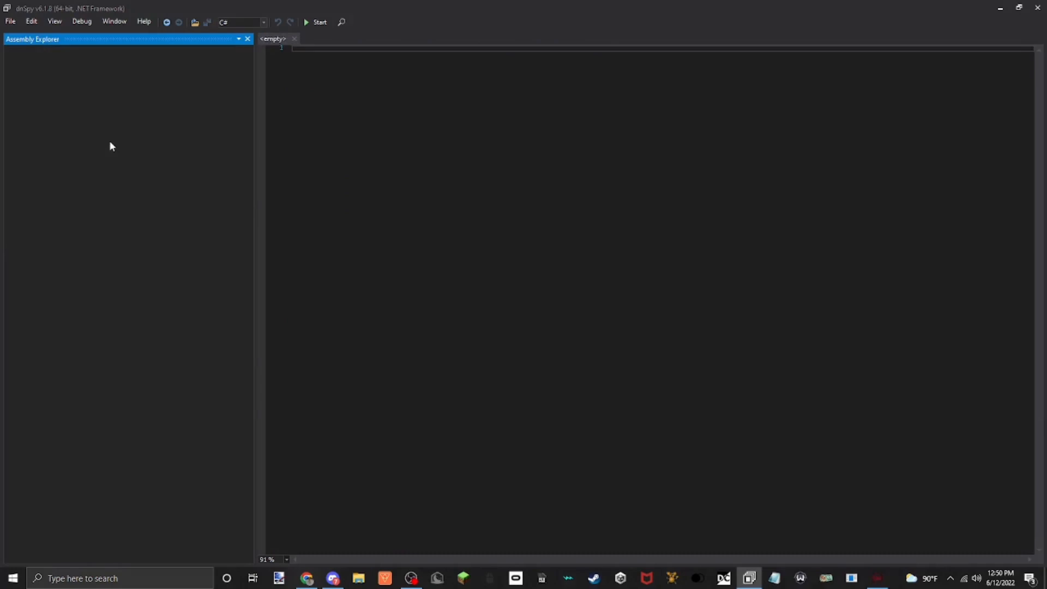
pyautogui.click(10, 21)
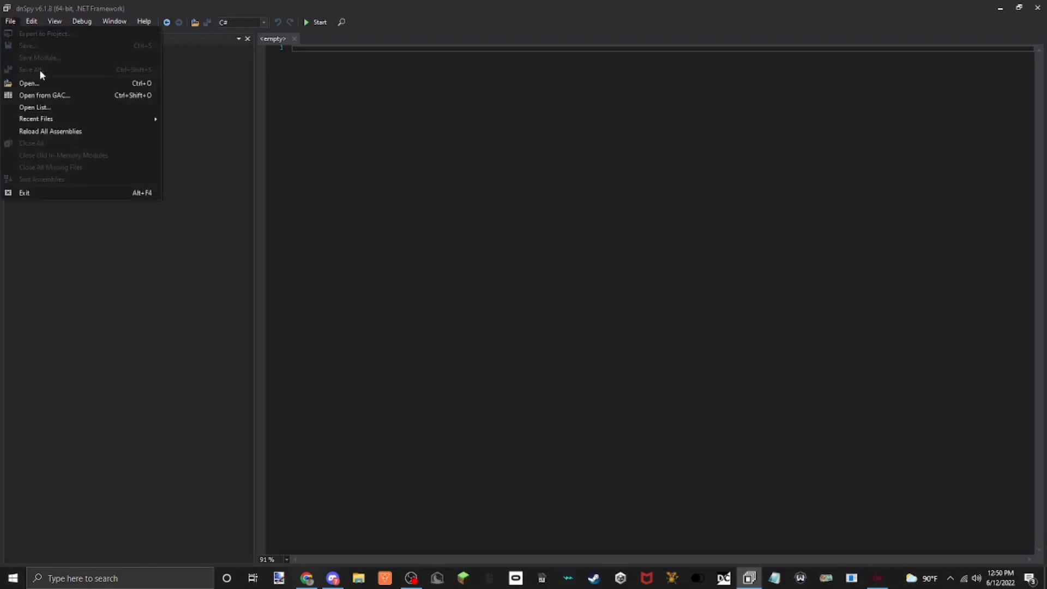
# Load the Utilla plugin DLL and every library in BepInEx\core.
pyautogui.click(29, 83)
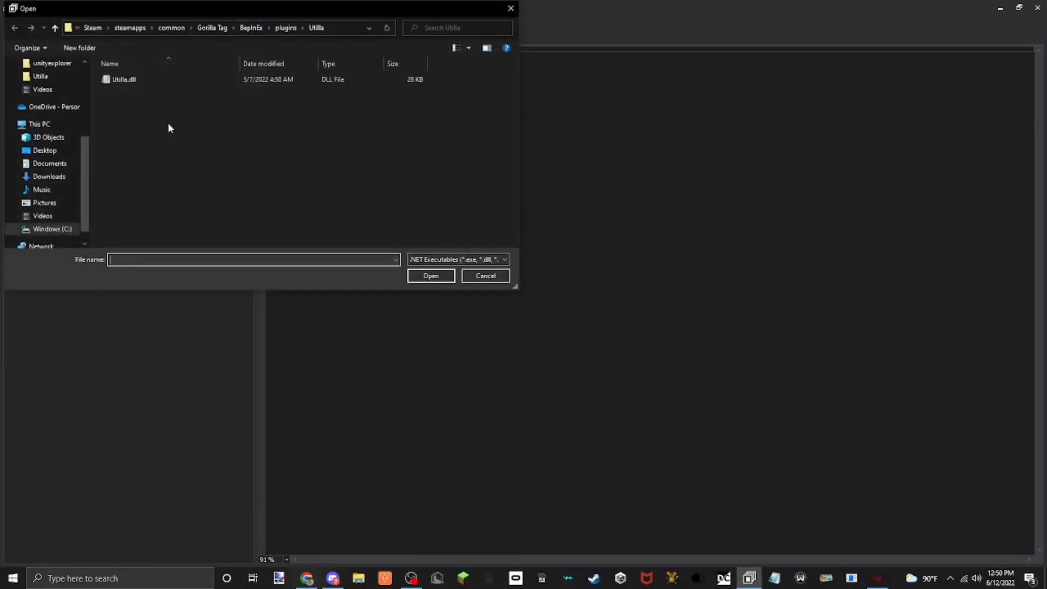
pyautogui.click(10, 21)
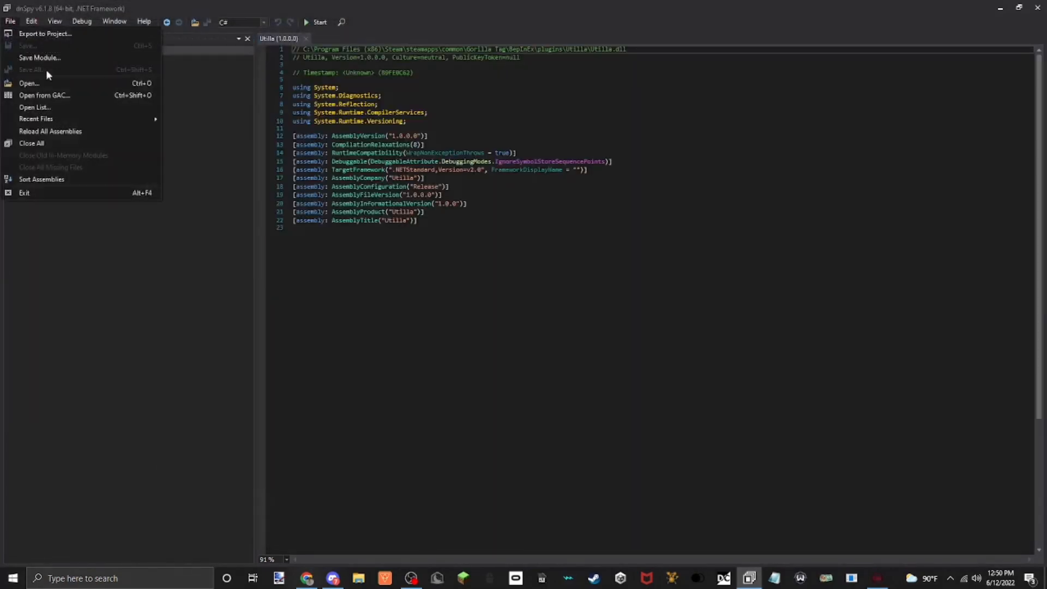
pyautogui.click(29, 83)
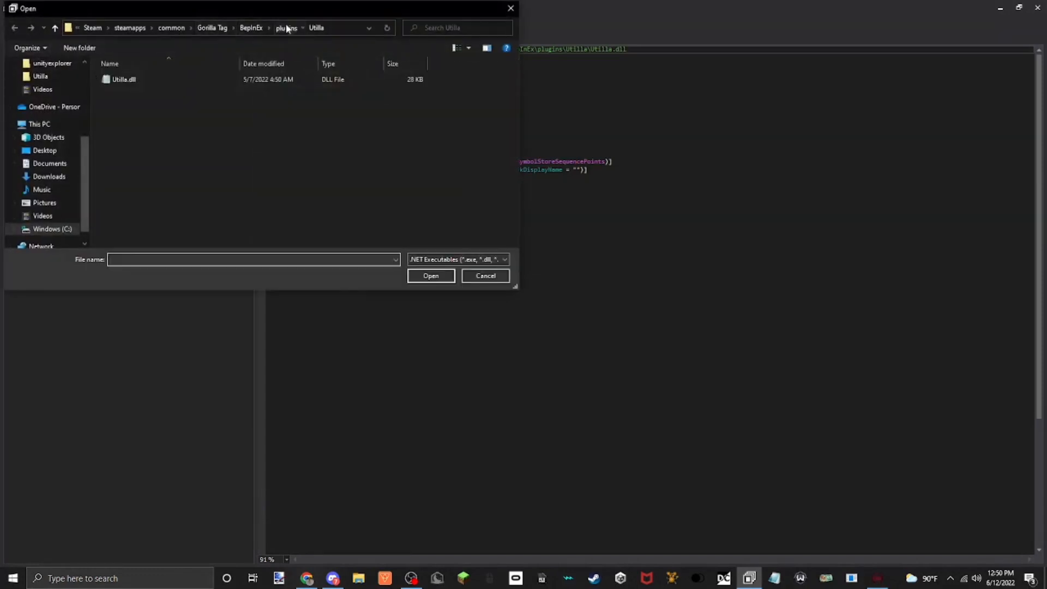
pyautogui.click(251, 27)
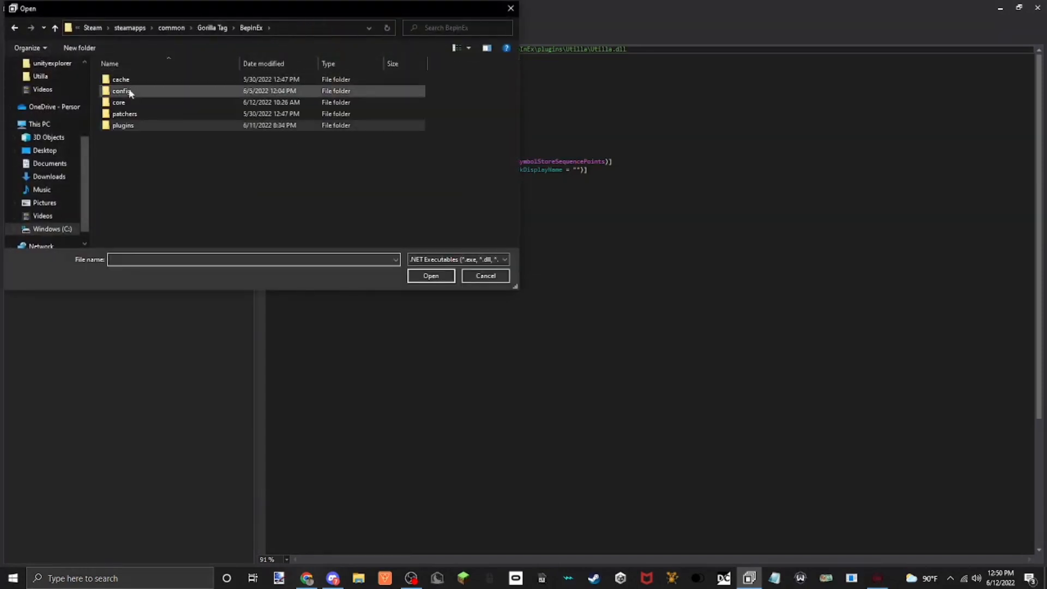
pyautogui.doubleClick(118, 102)
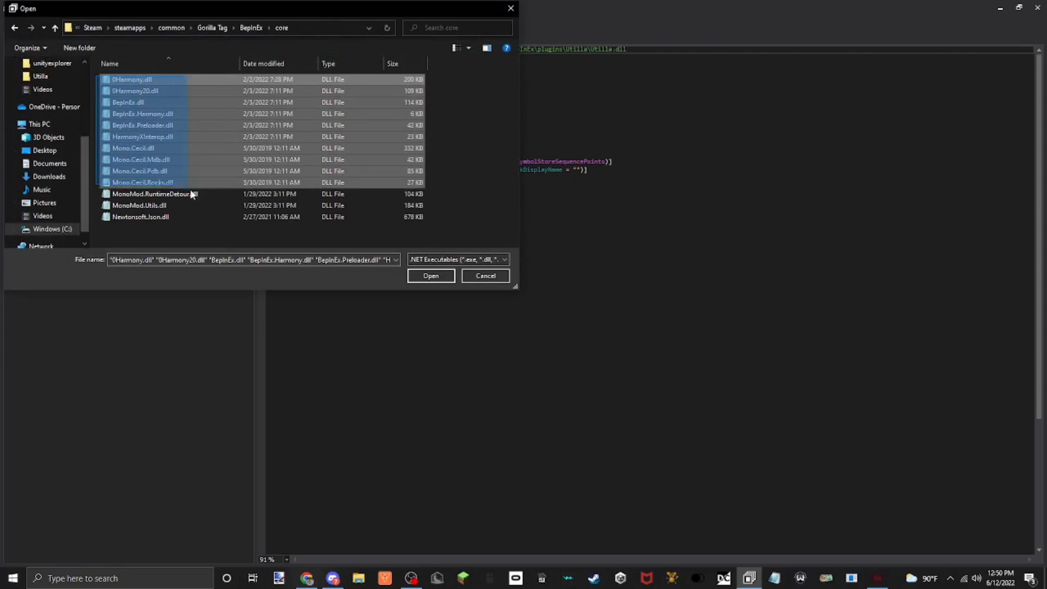
pyautogui.click(431, 276)
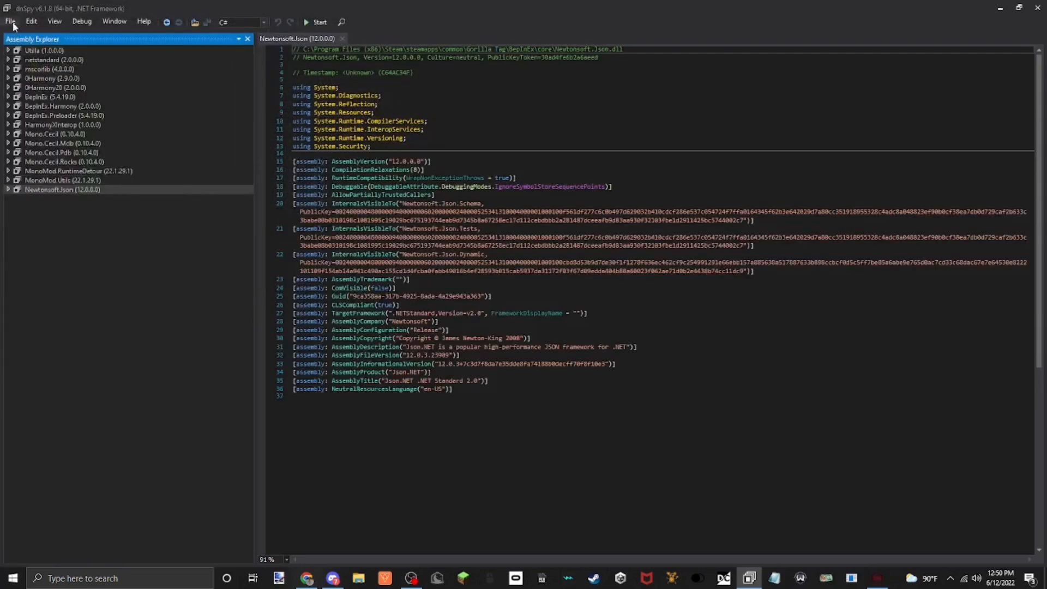
# Load Gorilla Tag_Data\Managed DLLs from Assembly-CSharp through SteamVR.dll.
pyautogui.click(10, 21)
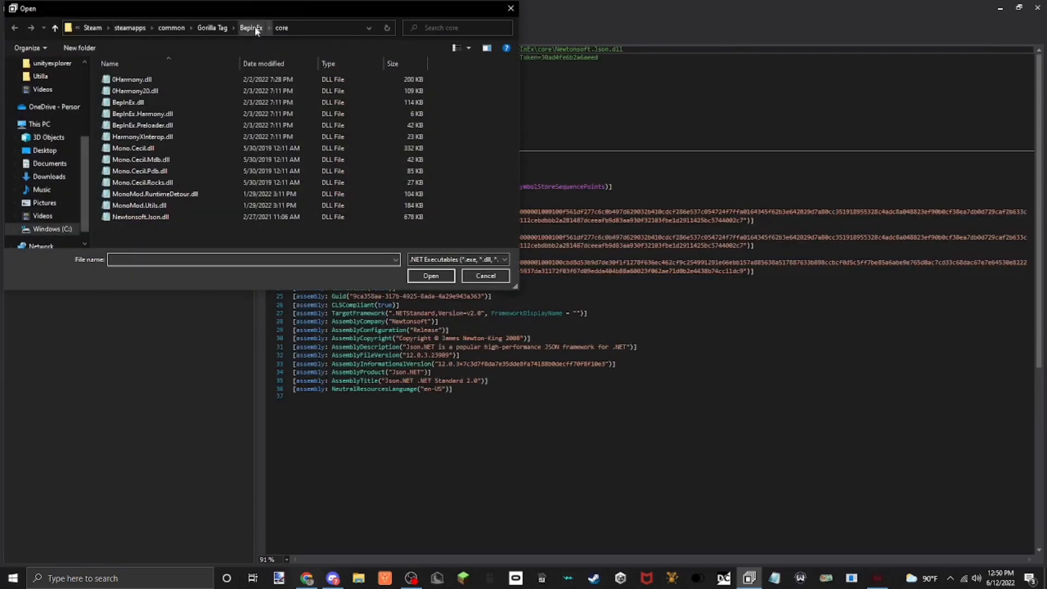
pyautogui.click(213, 28)
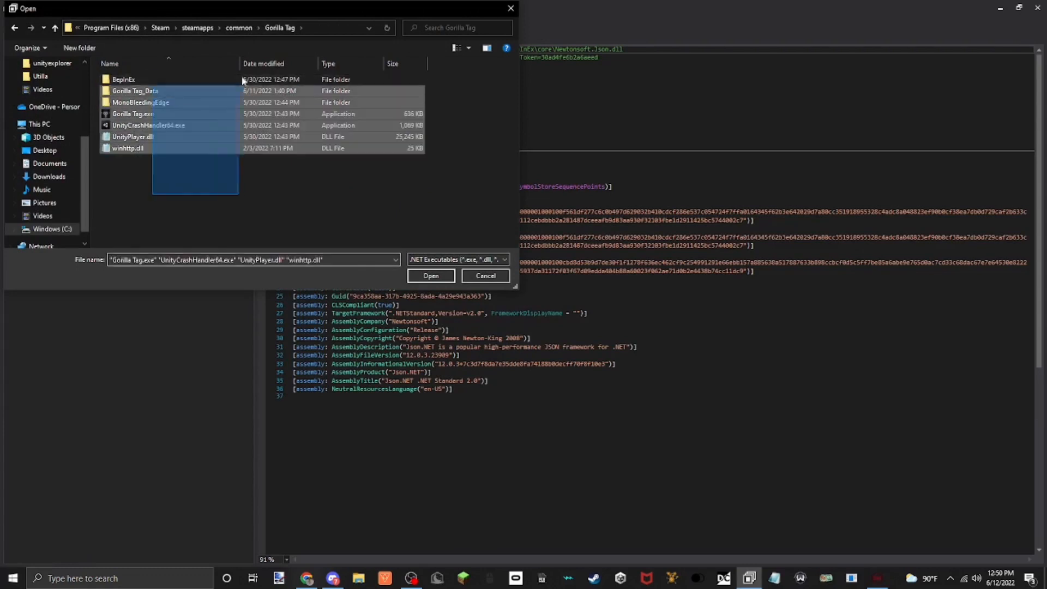
pyautogui.click(134, 90)
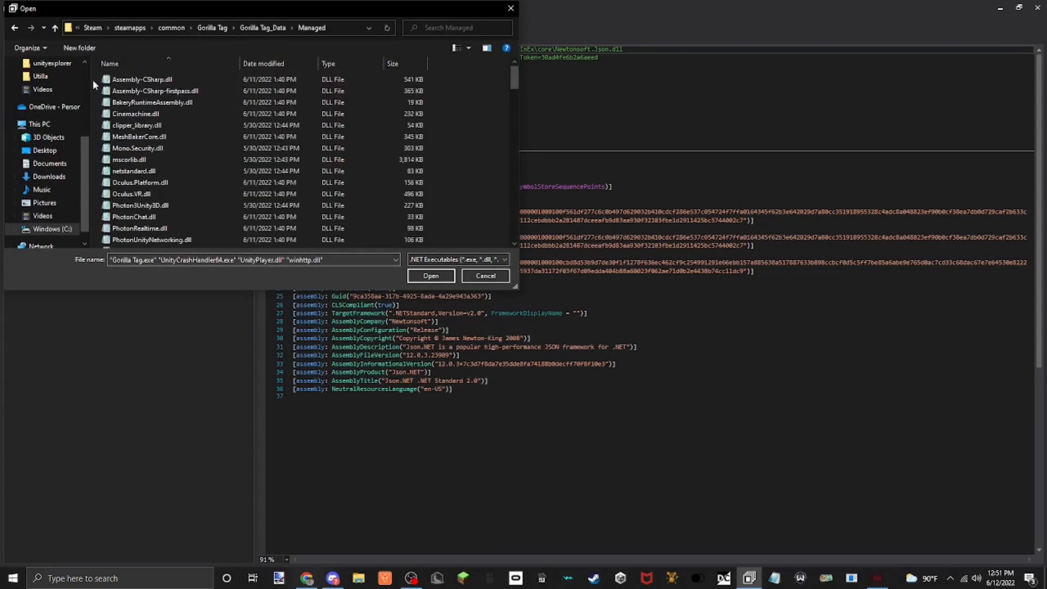
pyautogui.scroll(-3)
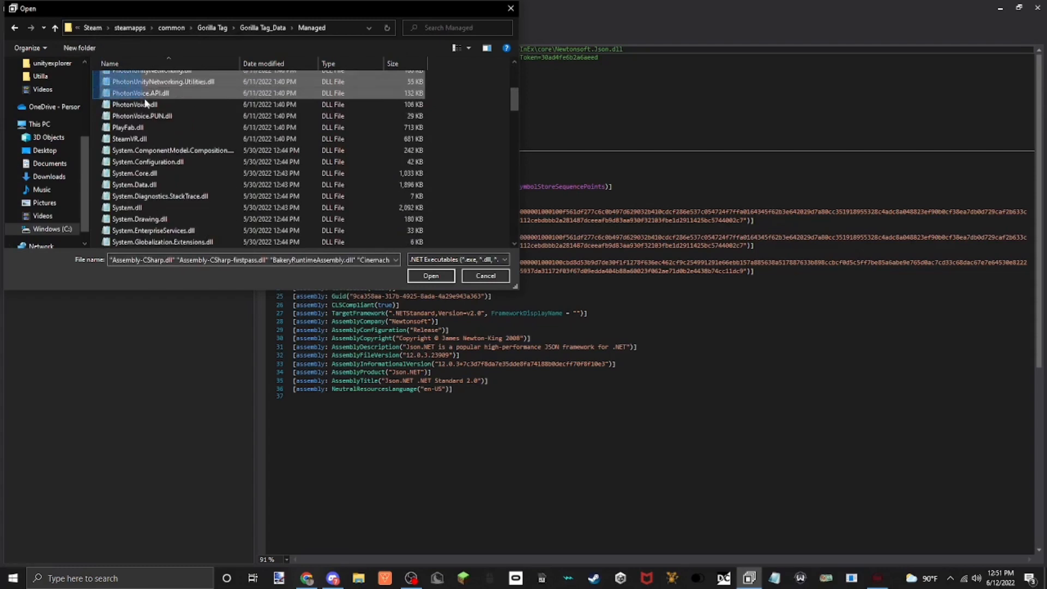
pyautogui.click(130, 139)
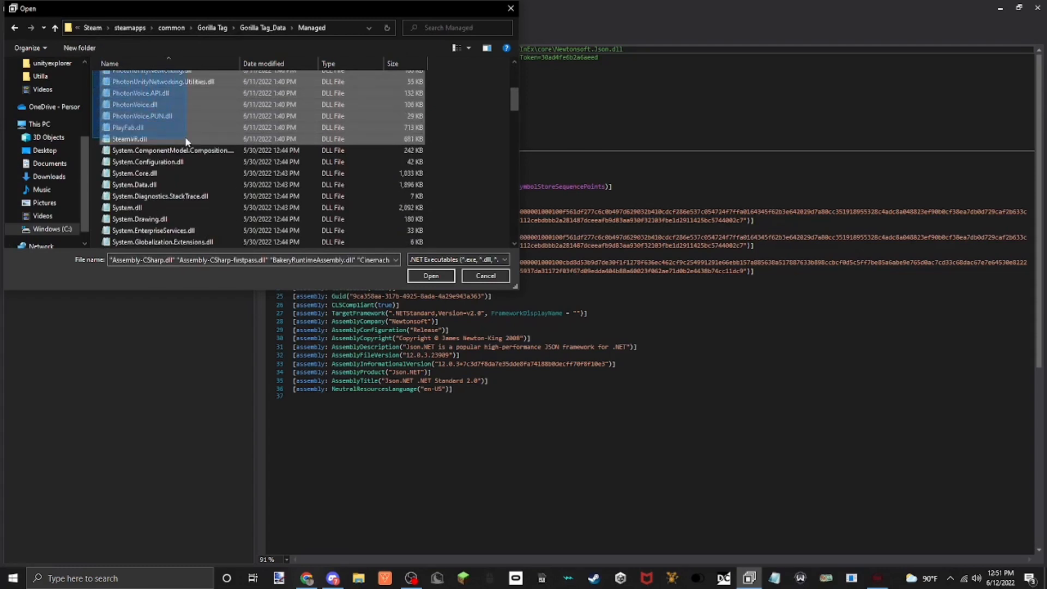
pyautogui.scroll(3)
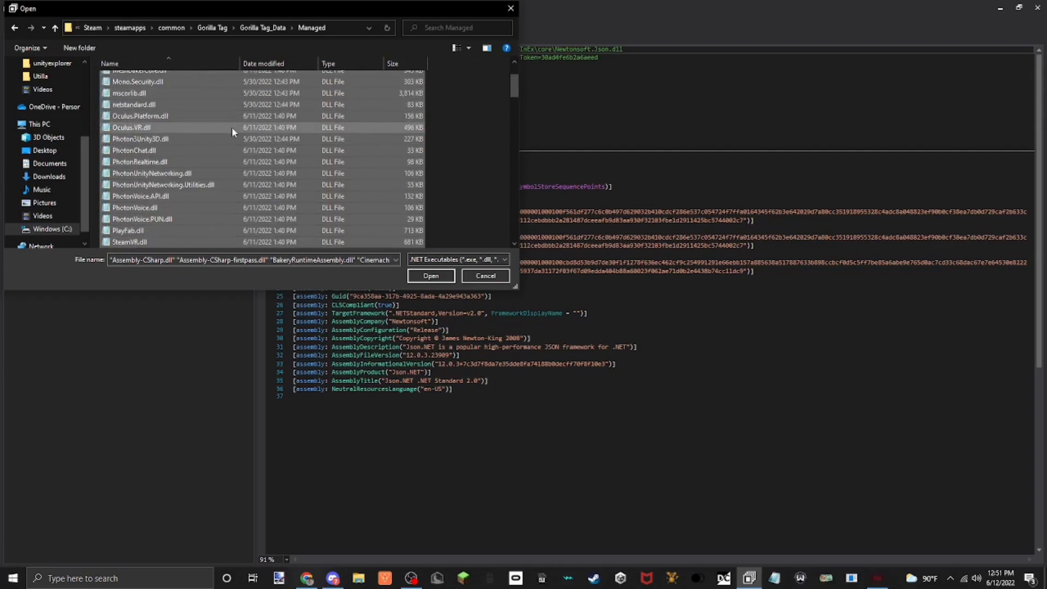
pyautogui.scroll(-3)
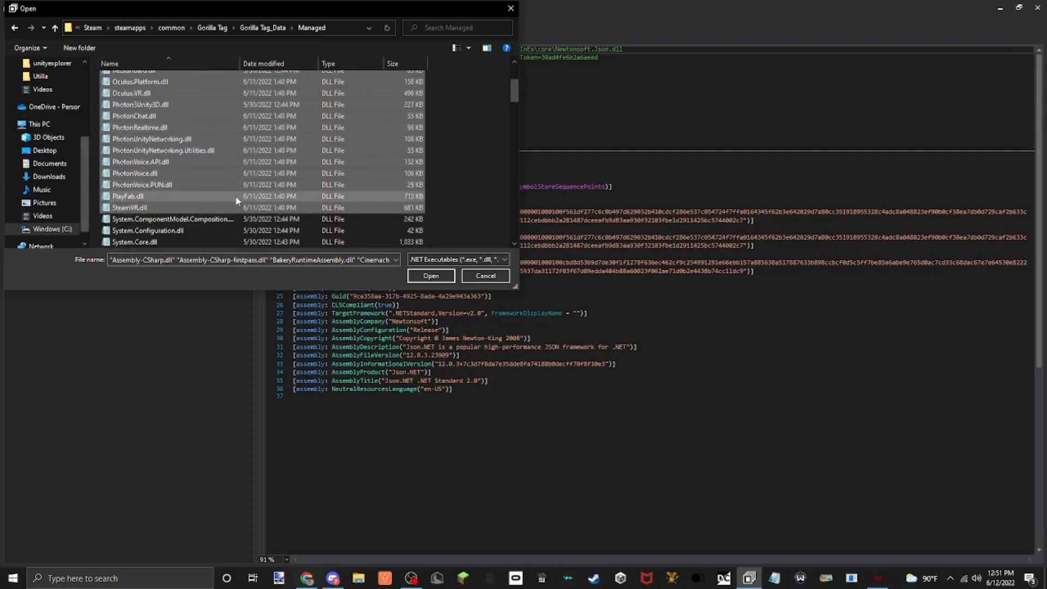
pyautogui.click(431, 276)
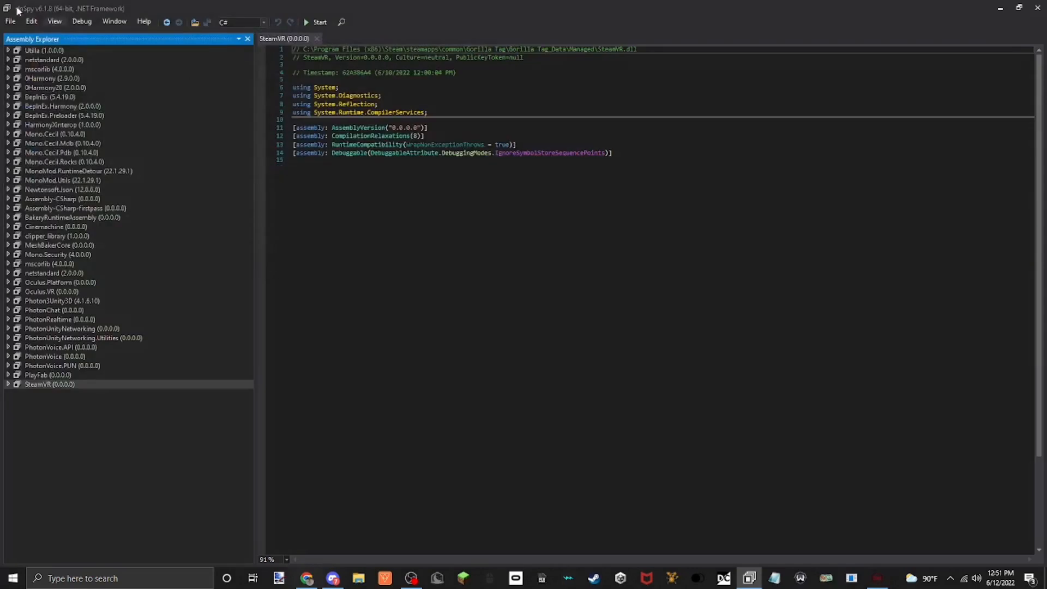
# Load the remaining Managed DLLs through websocket-sharp into the Assembly Explorer.
pyautogui.click(10, 21)
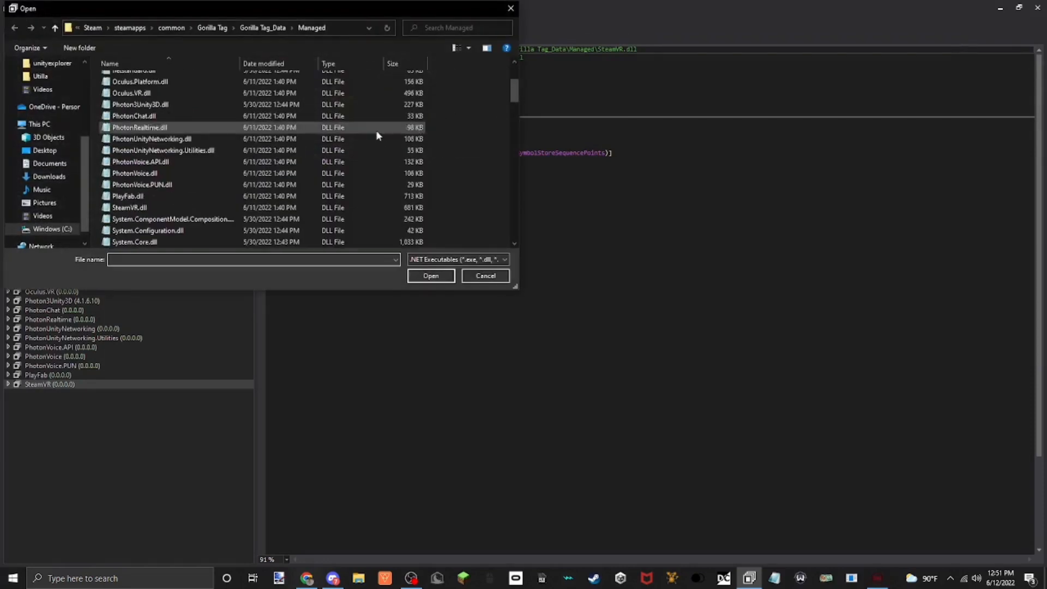
pyautogui.scroll(-3)
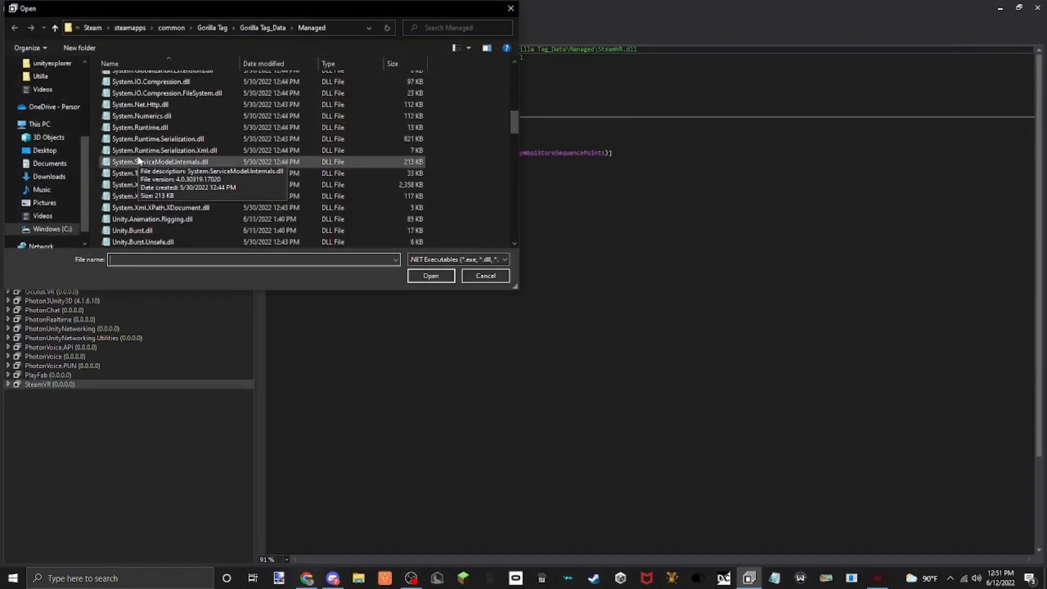
pyautogui.click(132, 162)
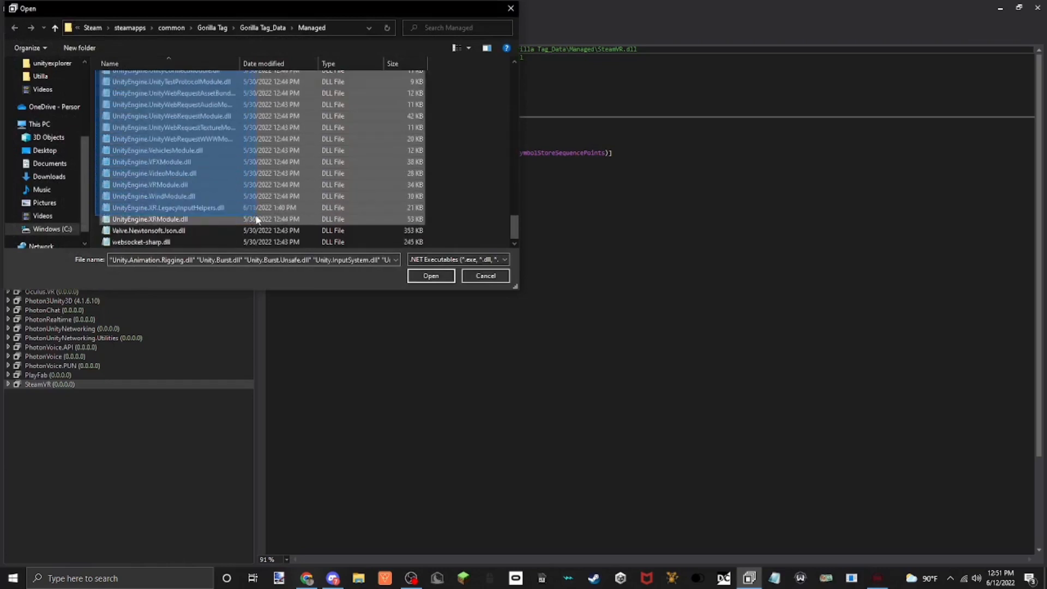
pyautogui.moveTo(431, 276)
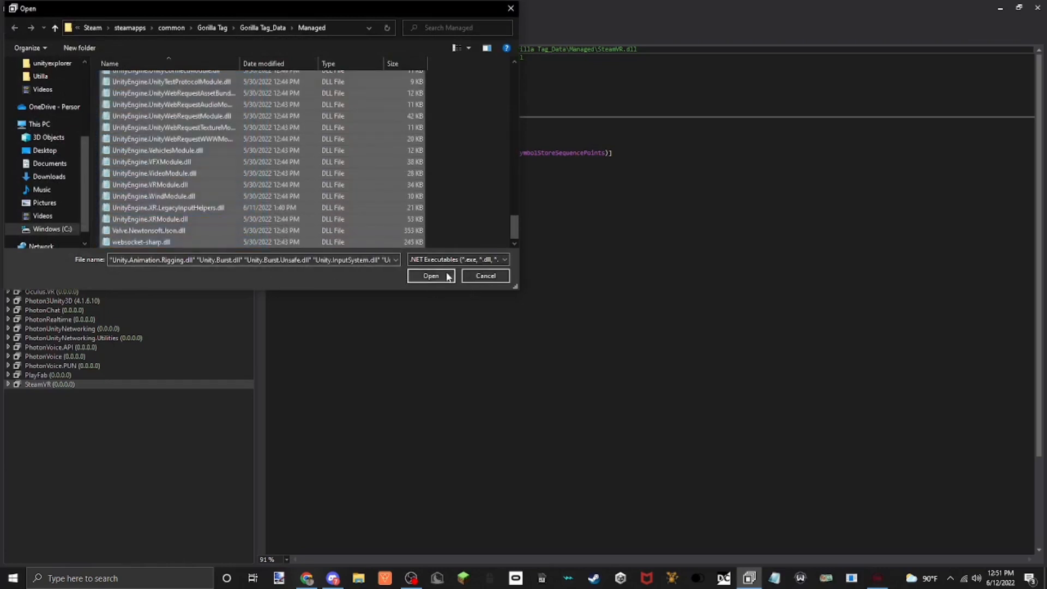
pyautogui.click(431, 276)
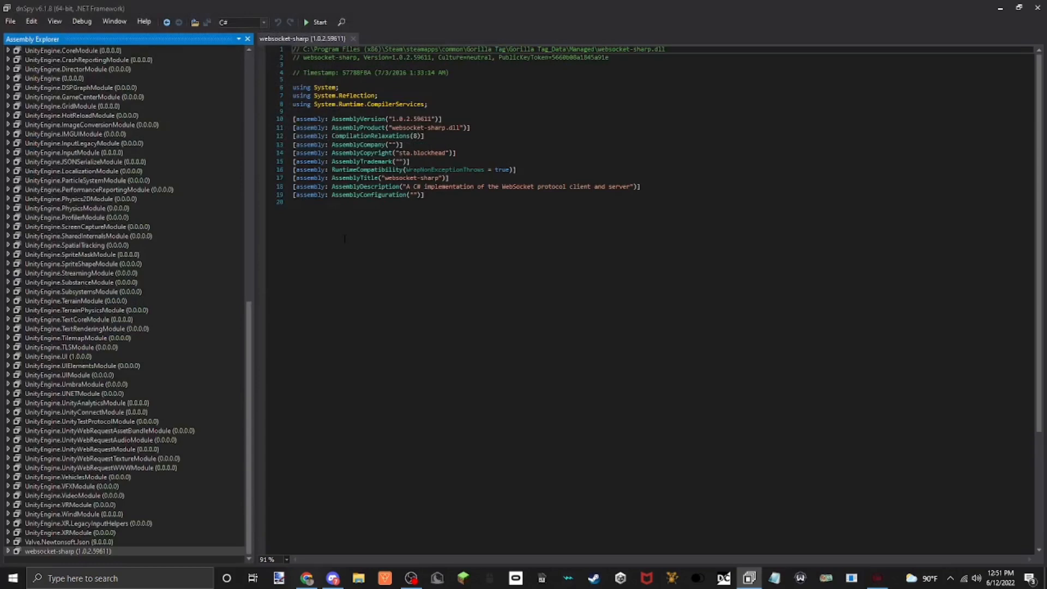
pyautogui.moveTo(15, 23)
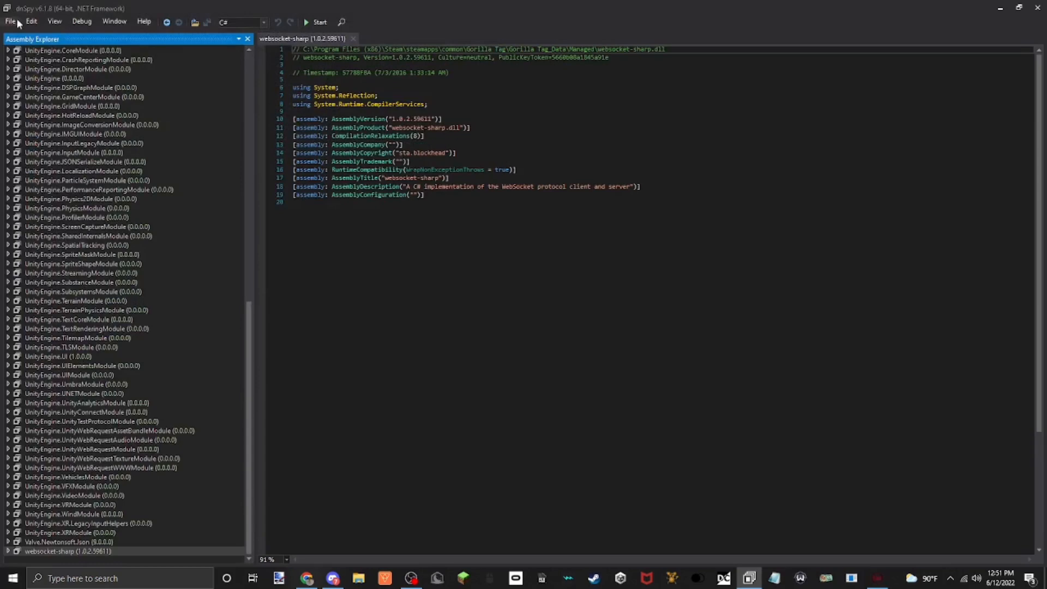
pyautogui.click(10, 21)
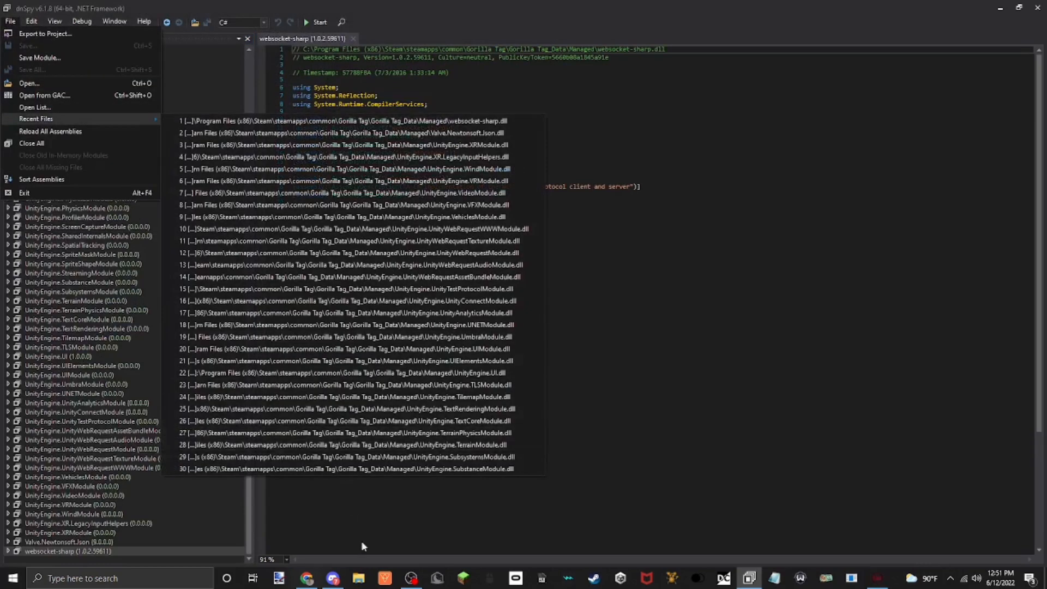
pyautogui.click(774, 578)
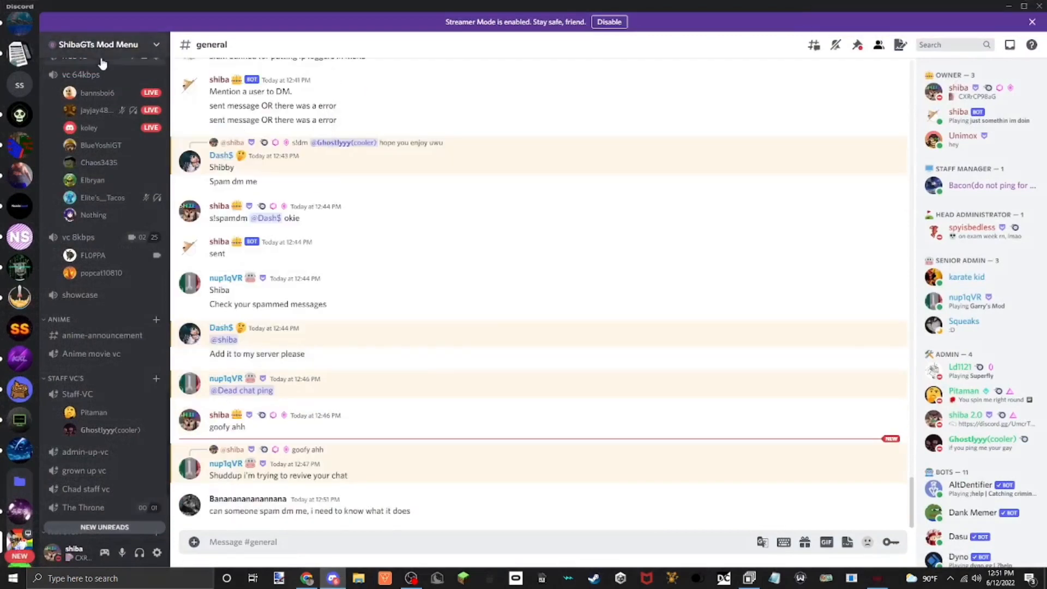
# Scroll to the Mod Menu Making category and open the #template channel.
pyautogui.scroll(3)
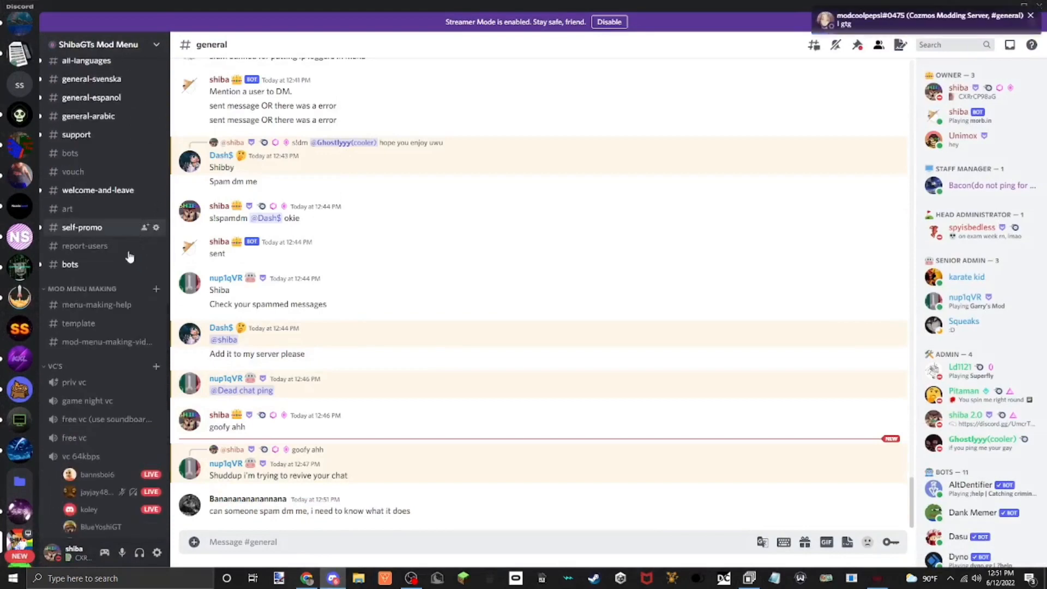
pyautogui.scroll(3)
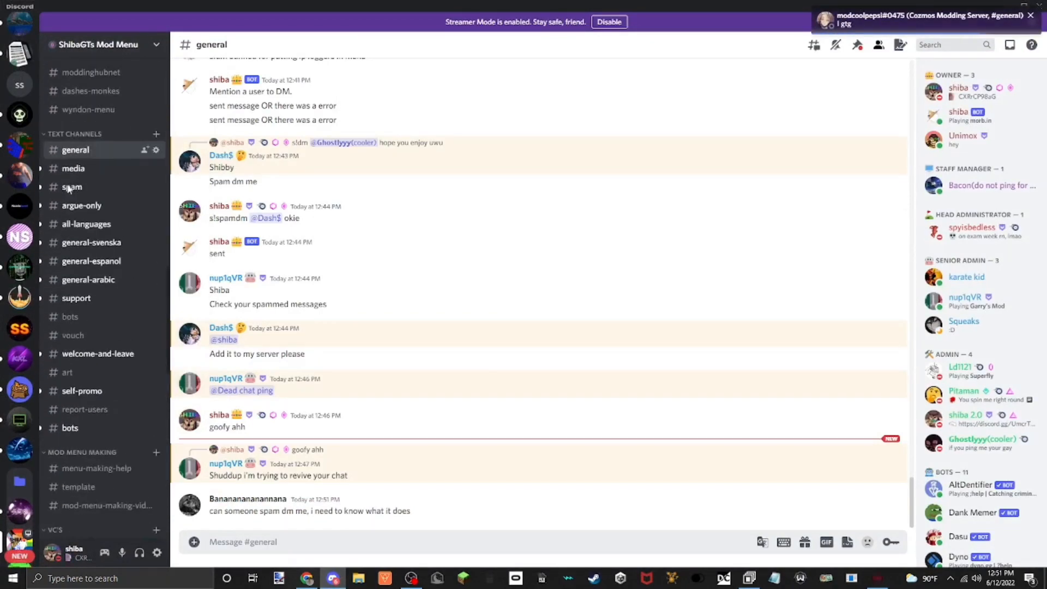
pyautogui.scroll(-3)
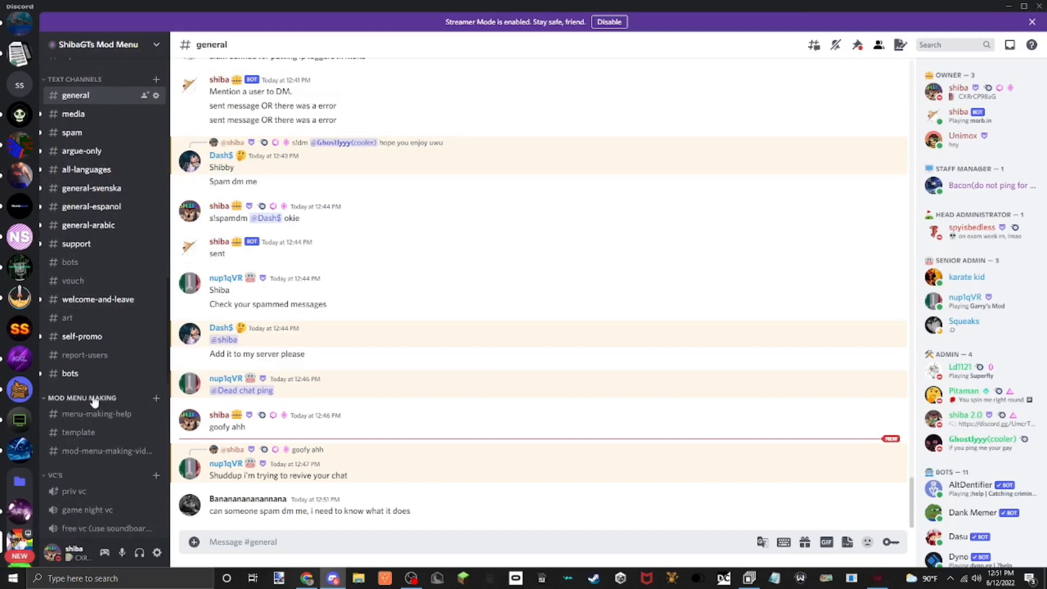
pyautogui.moveTo(78, 432)
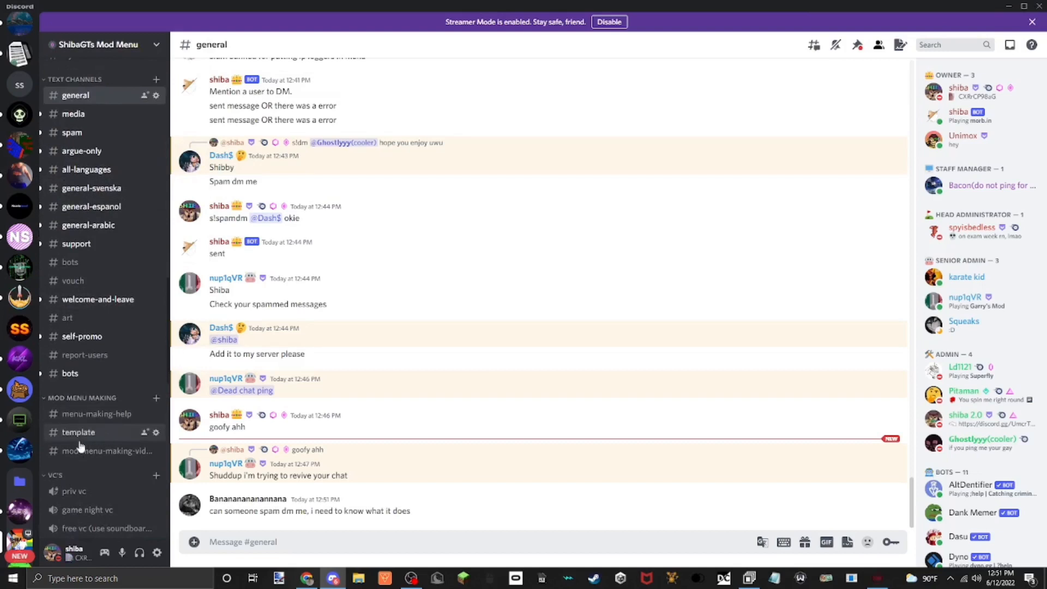
pyautogui.click(77, 432)
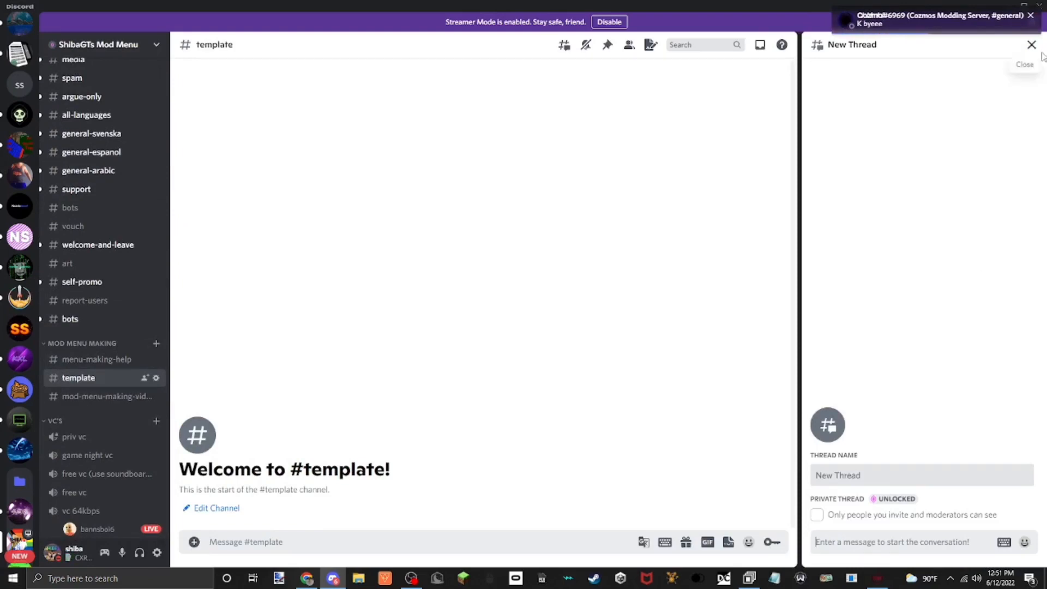
# Close the New Thread panel and upload ShibaGTs_Menu_Template.dll to #template.
pyautogui.click(1031, 45)
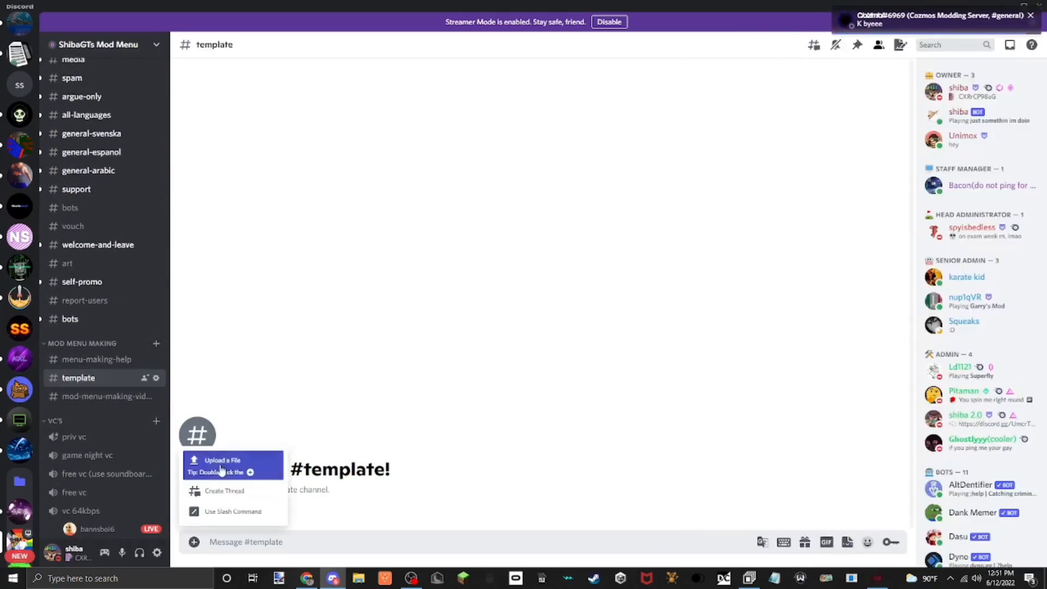
pyautogui.click(222, 460)
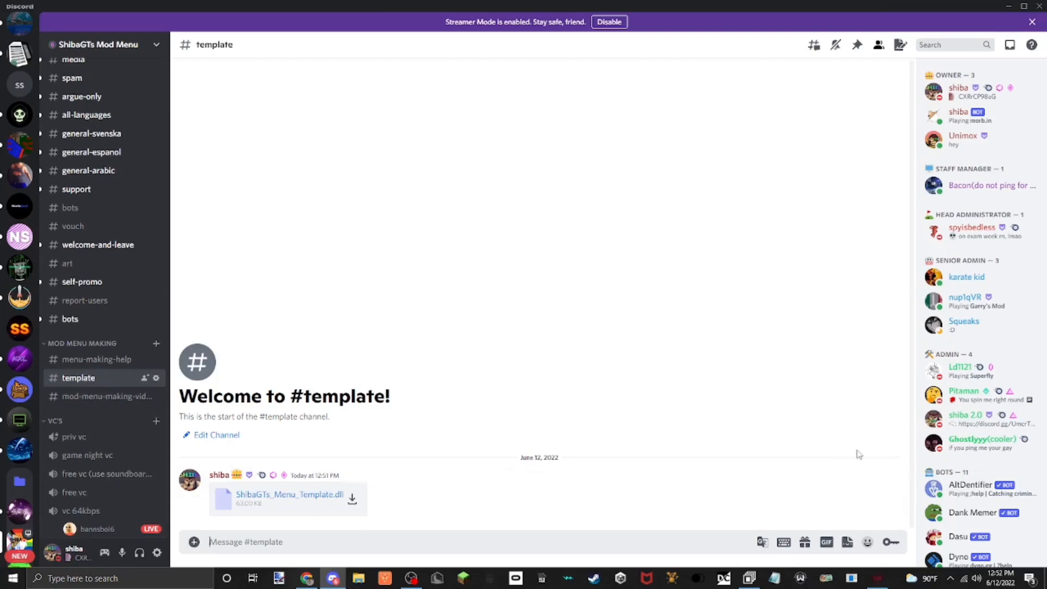
pyautogui.scroll(-3)
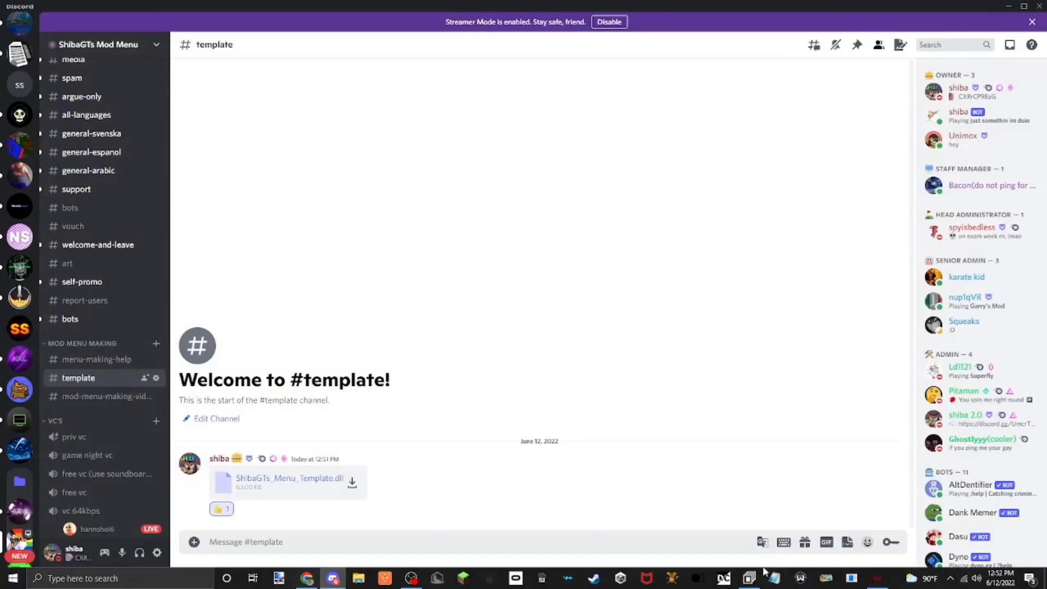
# Return to dnSpy and choose Open from the File menu.
pyautogui.click(10, 21)
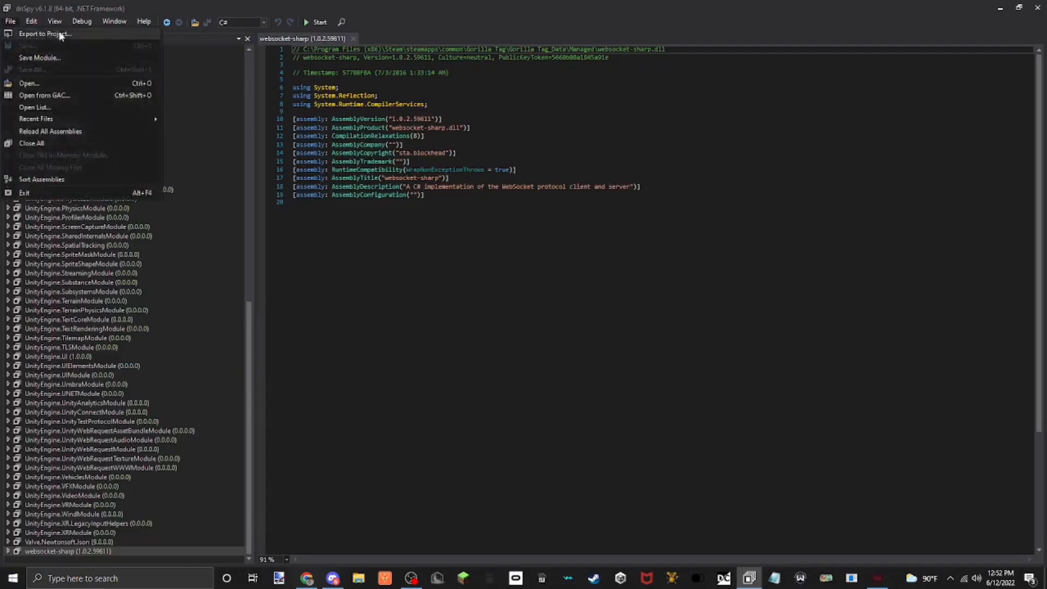
pyautogui.click(29, 83)
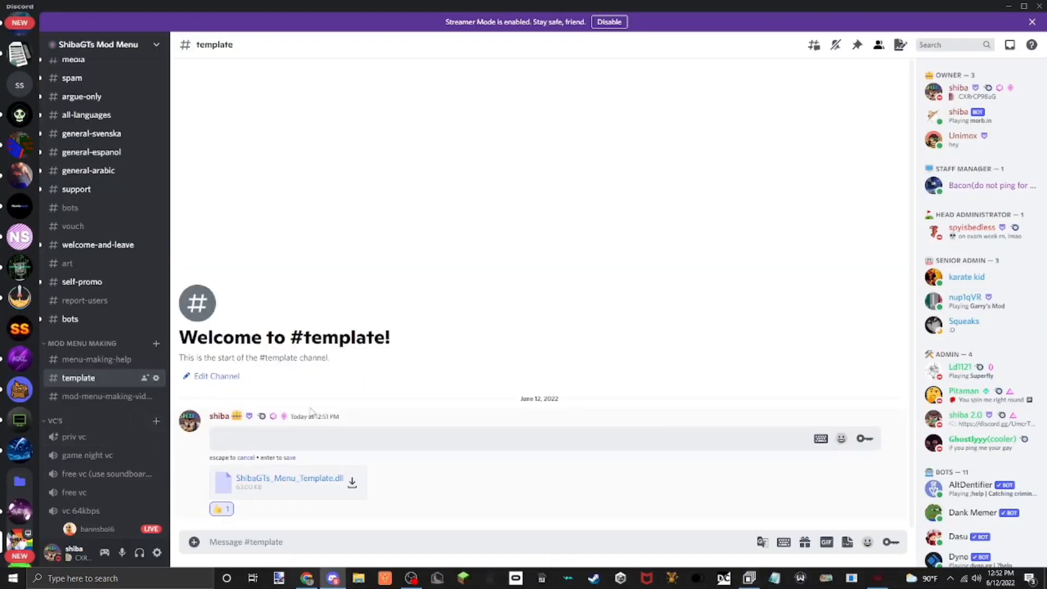
# Type 'DnSpy:' as the template file message caption and right-click the message.
pyautogui.write('DnSpy:')
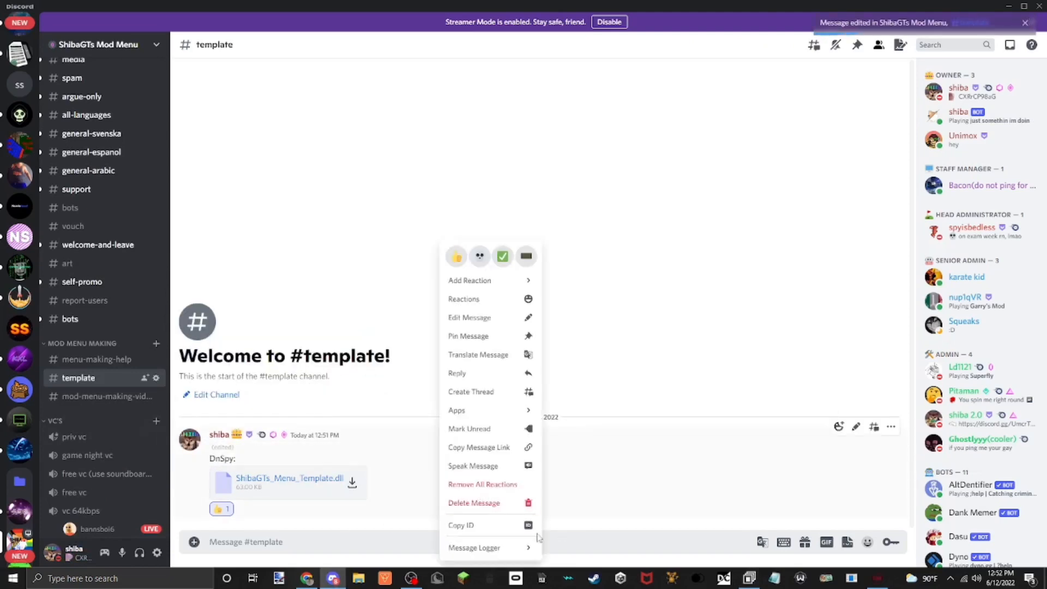
pyautogui.click(260, 235)
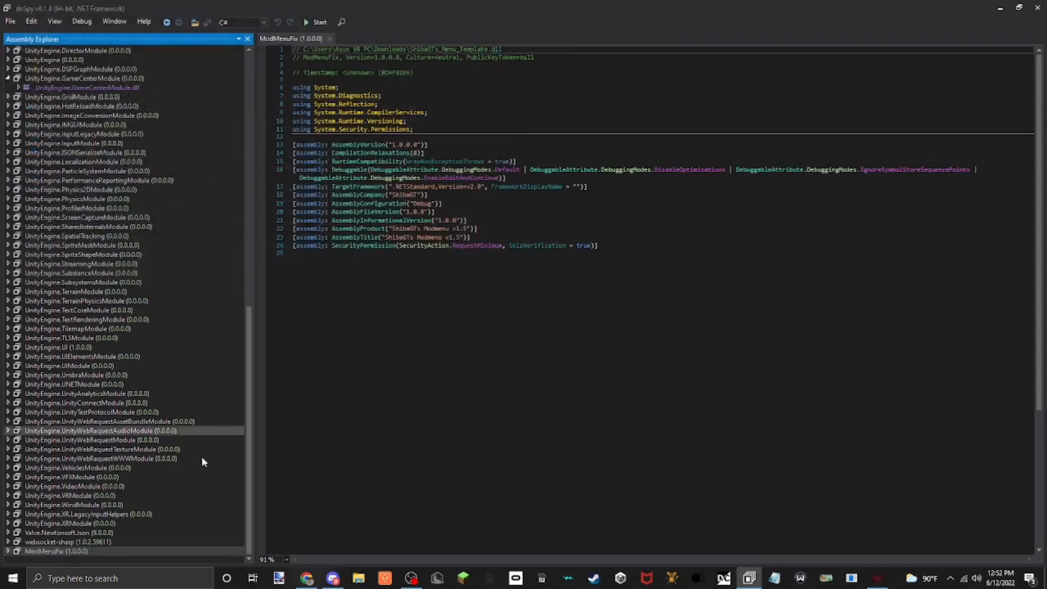
pyautogui.moveTo(56, 551)
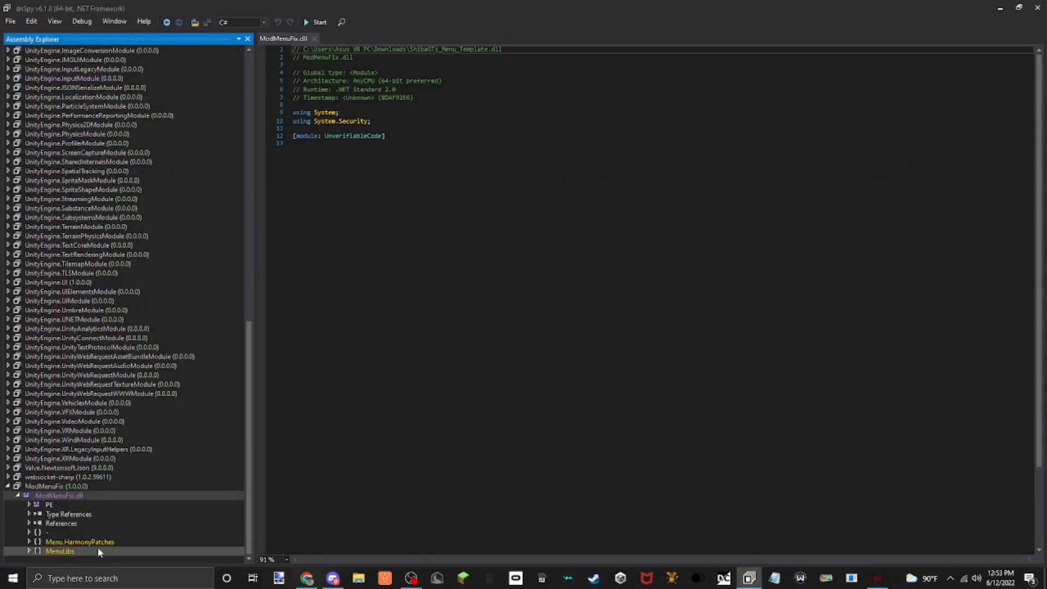
# Expand Menu.HarmonyPatches in ModMenuFix.dll and decompile the BtnCollider and GTAGMenu classes.
pyautogui.click(79, 542)
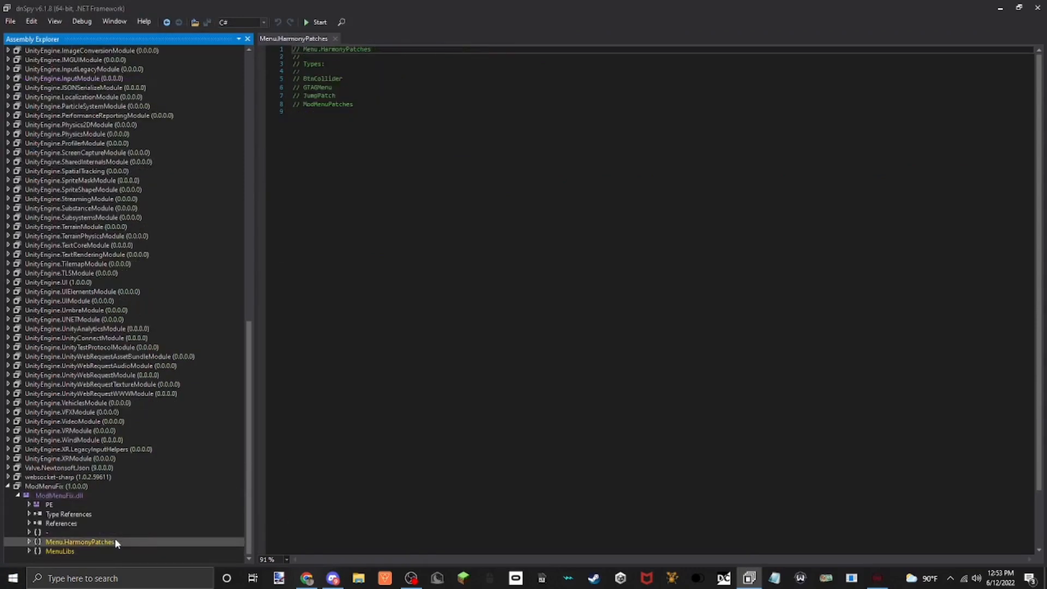
pyautogui.doubleClick(81, 542)
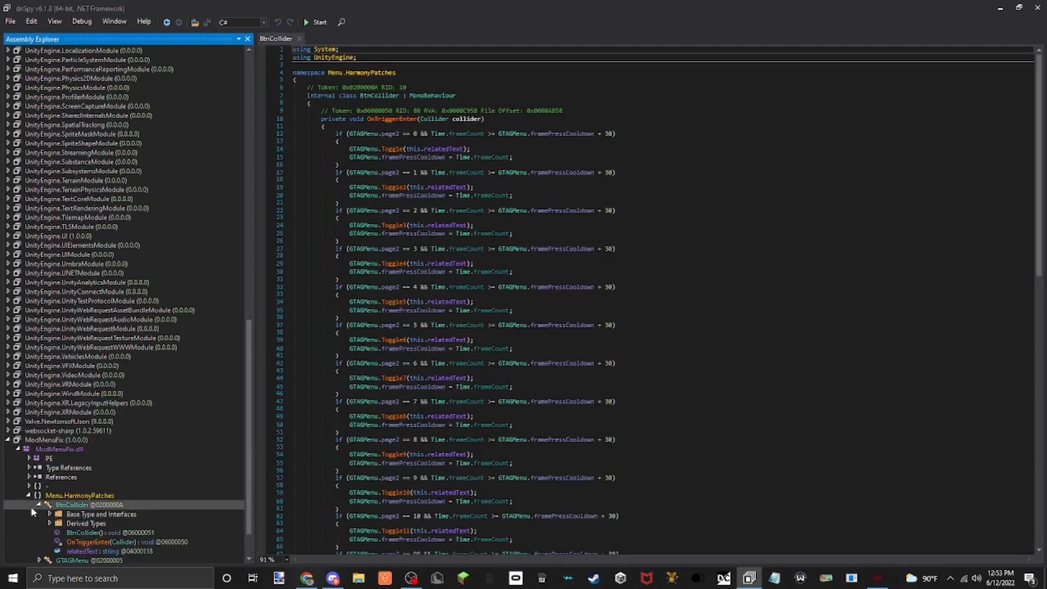
pyautogui.click(73, 514)
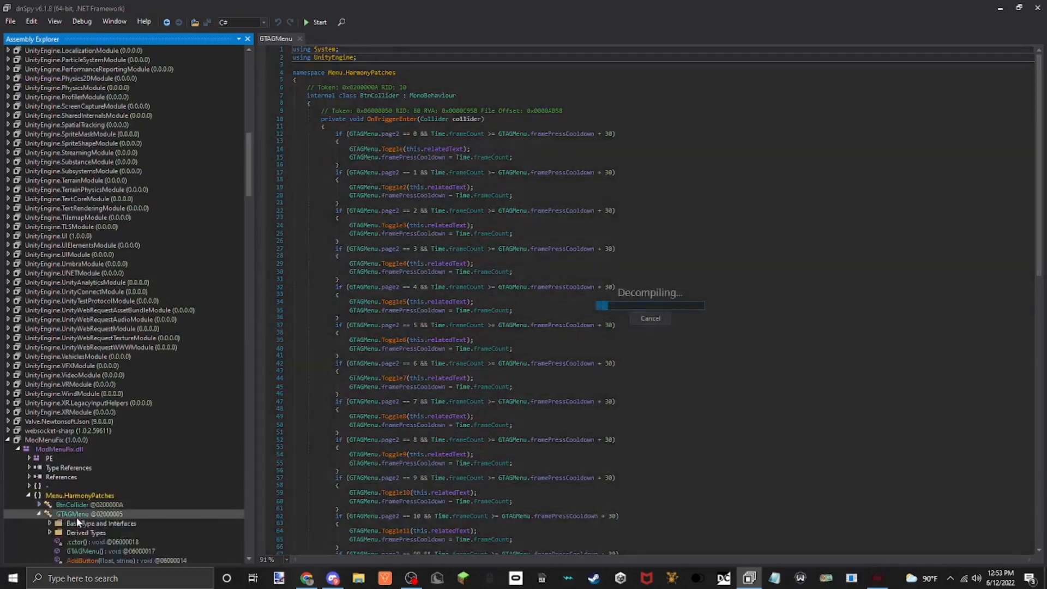